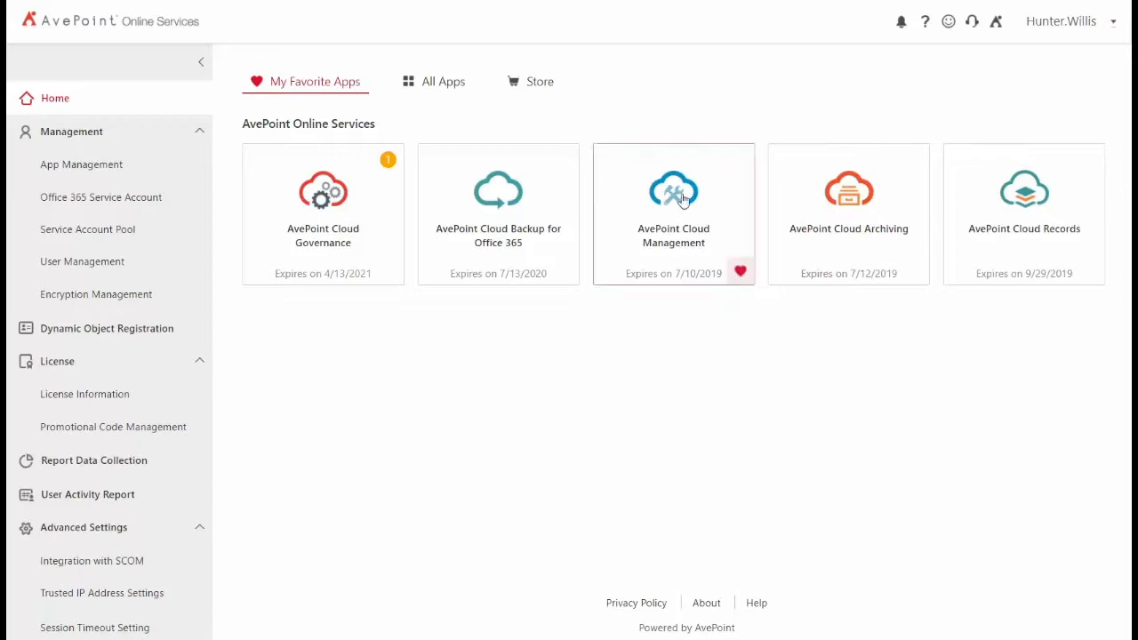
# Launch AvePoint Cloud Management and enter its Administrator module.
pyautogui.click(673, 190)
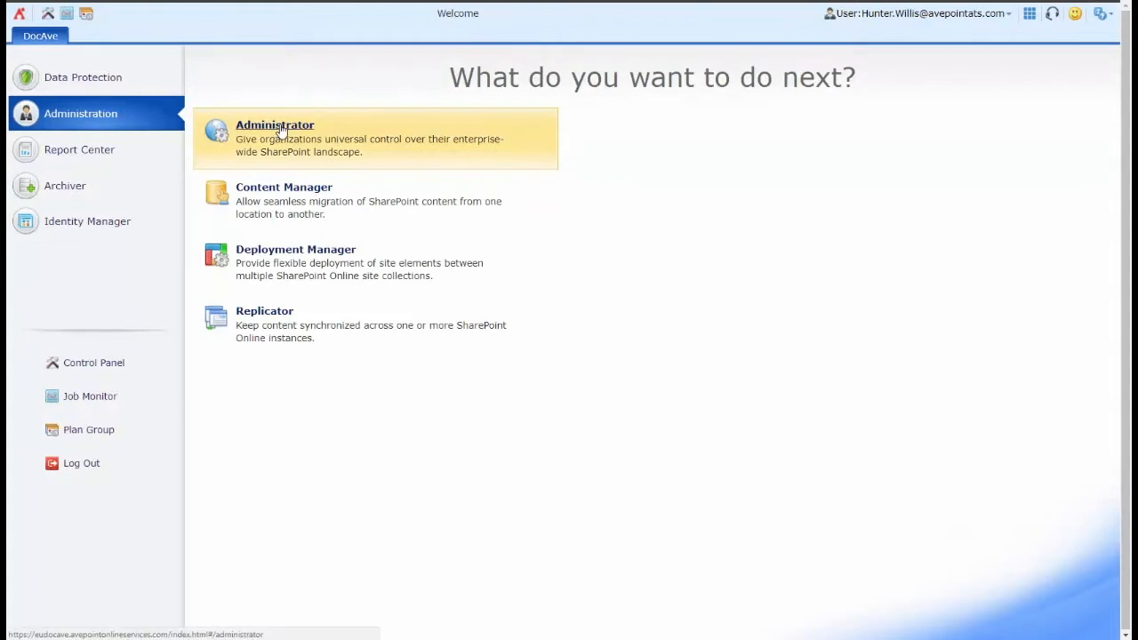
pyautogui.click(274, 125)
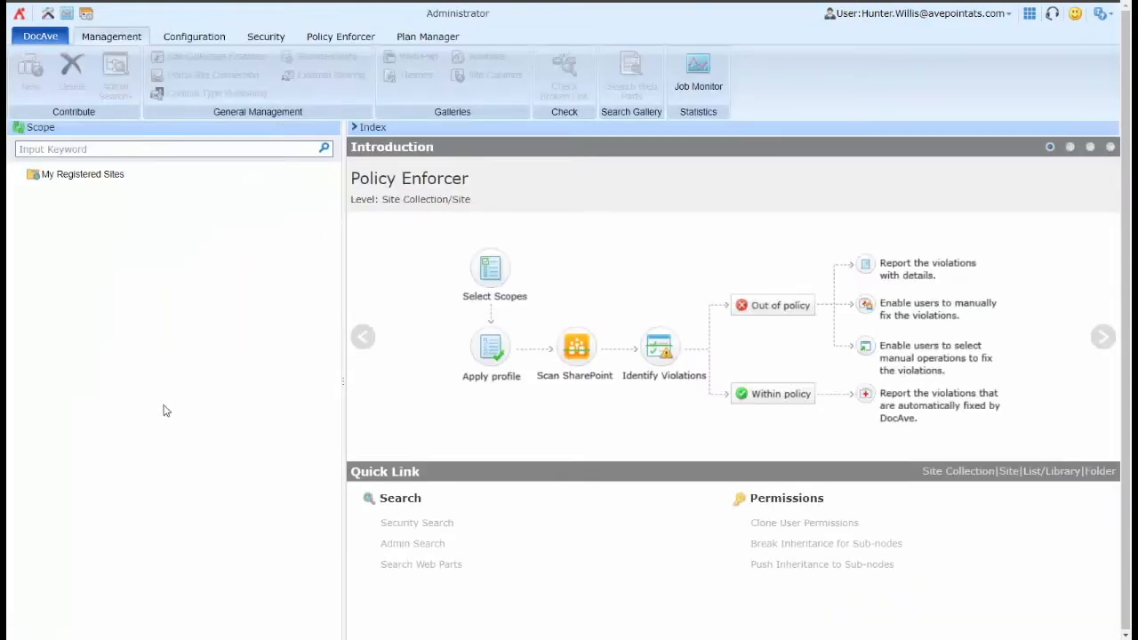
# Expand My Registered Sites, collapse the O365 Groups and OneDrive lists, and check ATS_Apps_Loc.
pyautogui.click(33, 174)
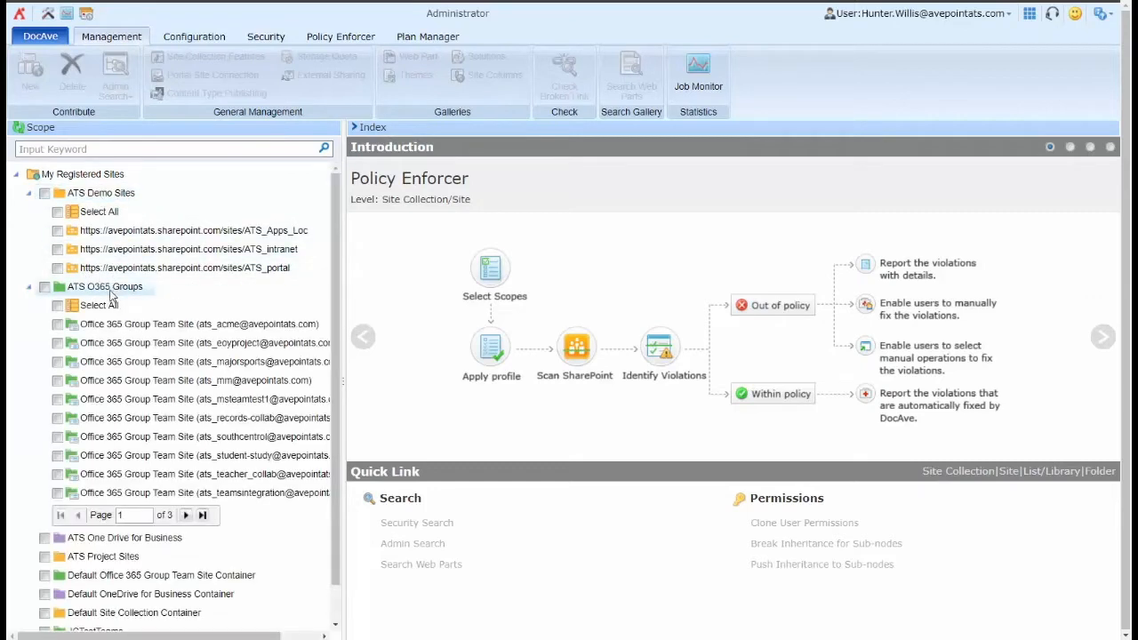
pyautogui.click(27, 286)
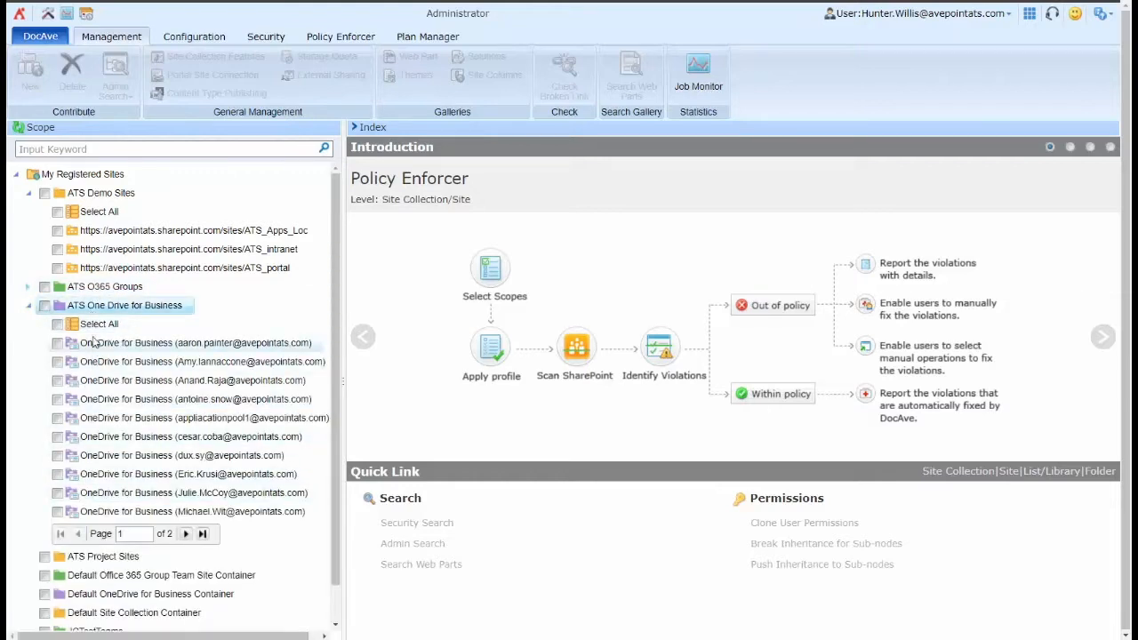
pyautogui.click(28, 305)
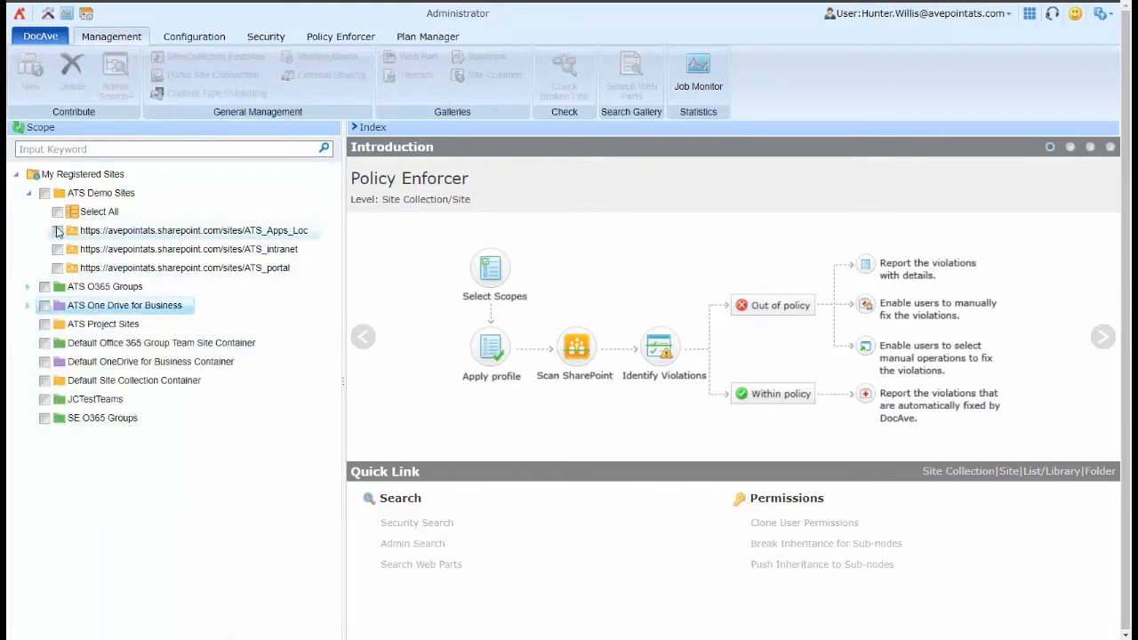
pyautogui.click(57, 249)
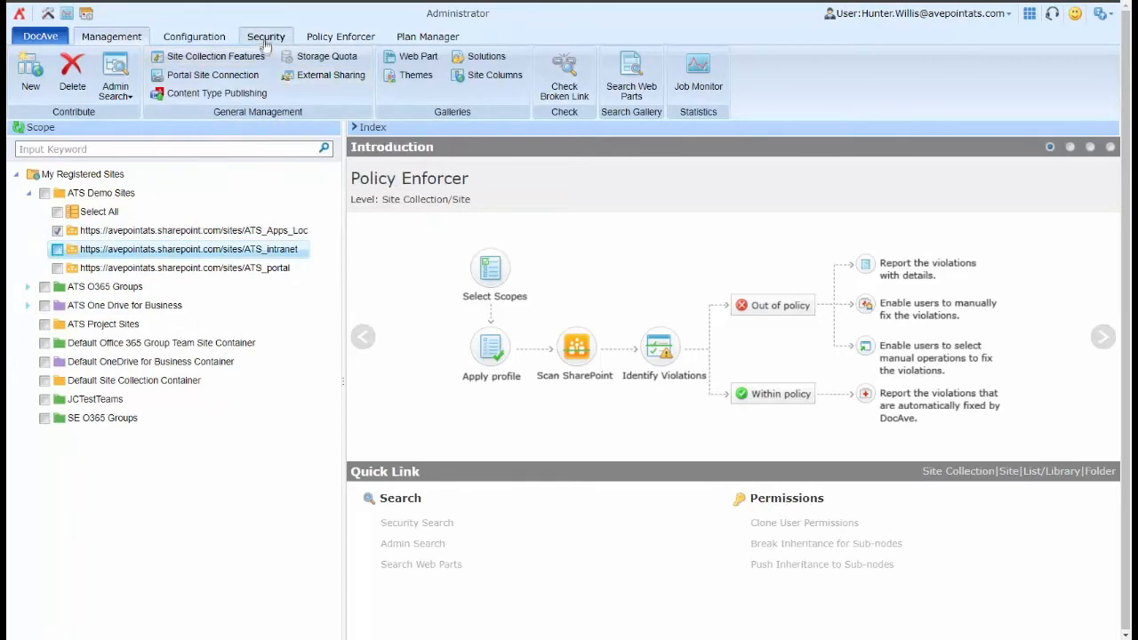
# Show the Security tools, check ATS_intranet, and expand it down to its lists.
pyautogui.click(266, 37)
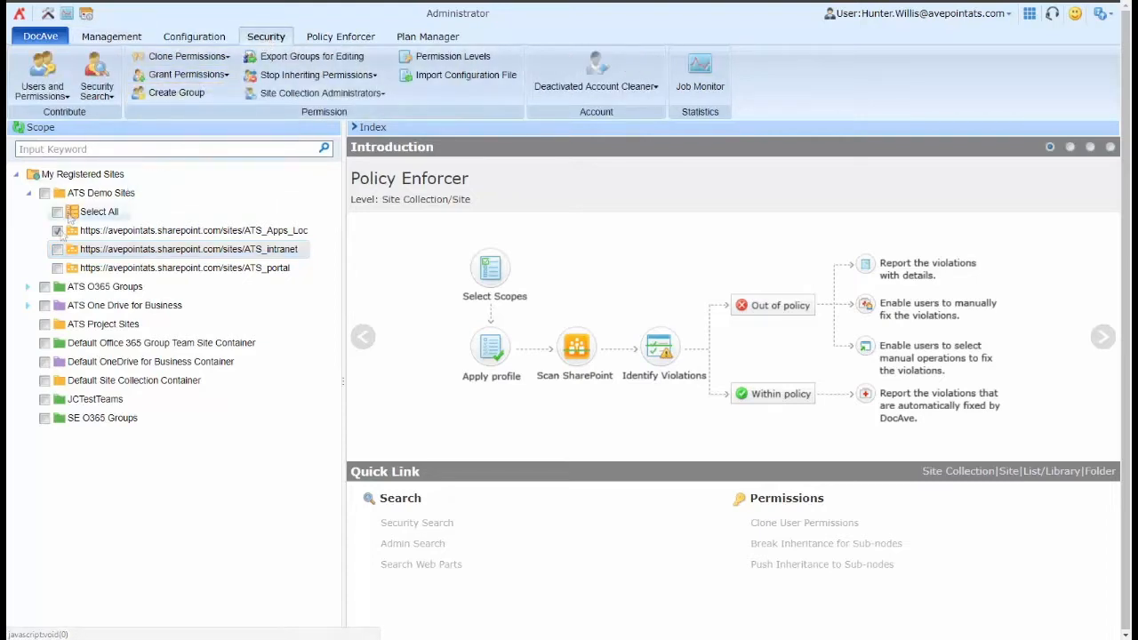
pyautogui.click(188, 249)
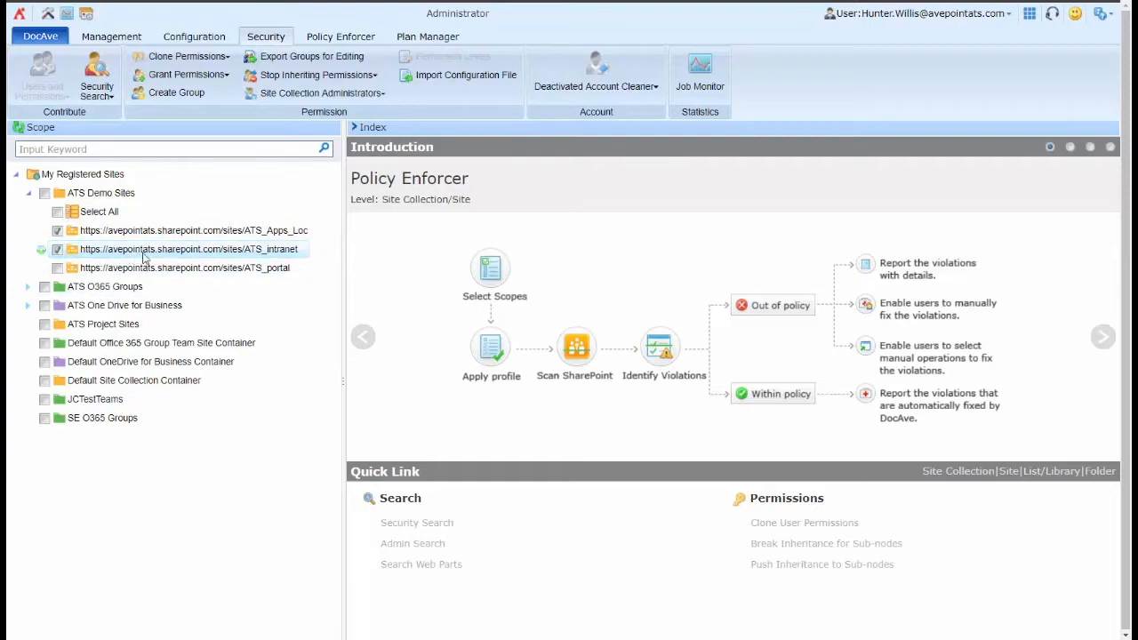
pyautogui.click(40, 249)
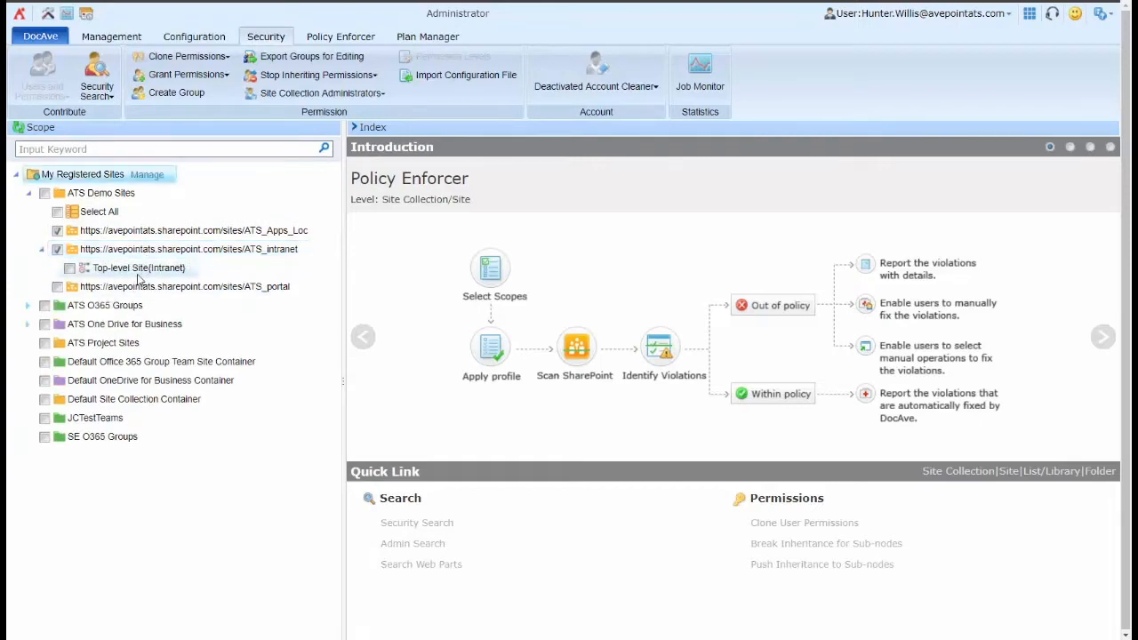
pyautogui.click(70, 267)
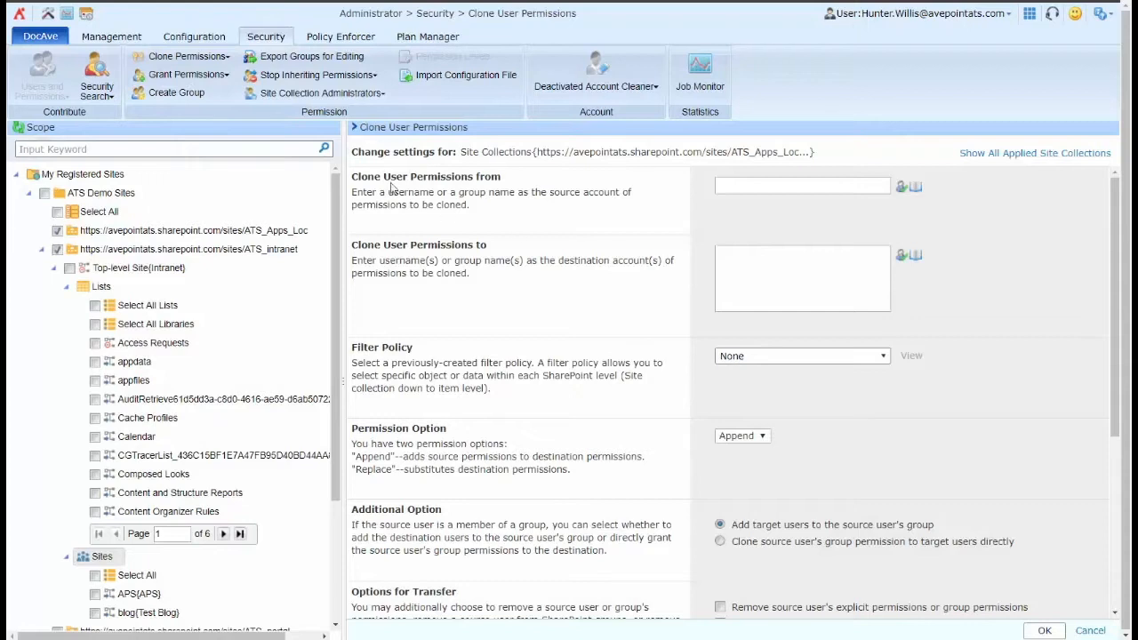
pyautogui.moveTo(555, 187)
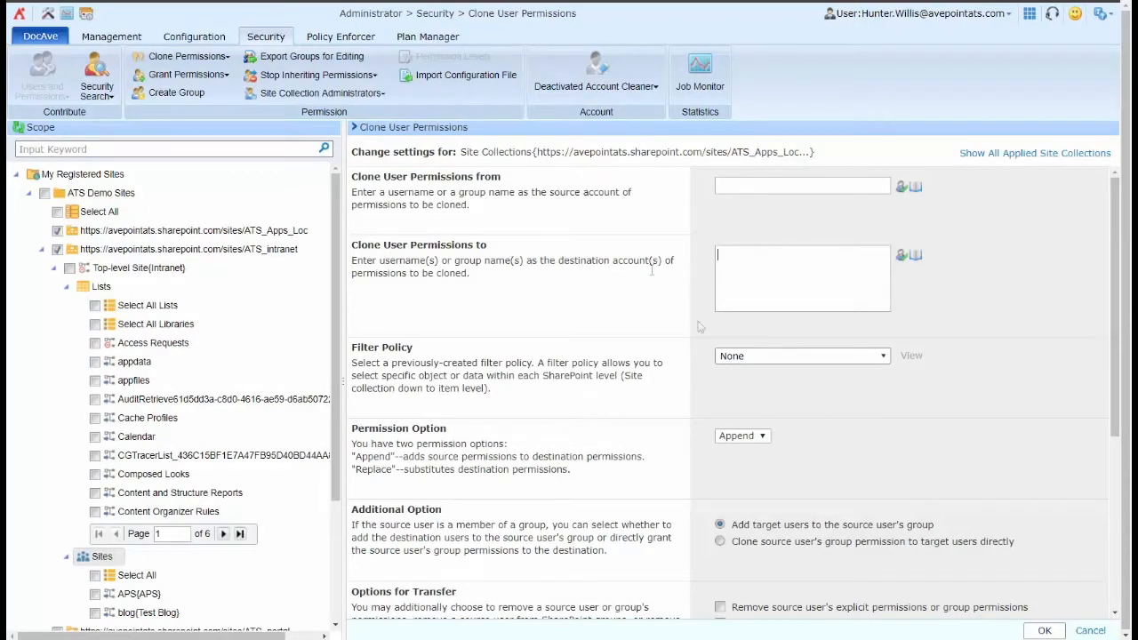
pyautogui.scroll(-3)
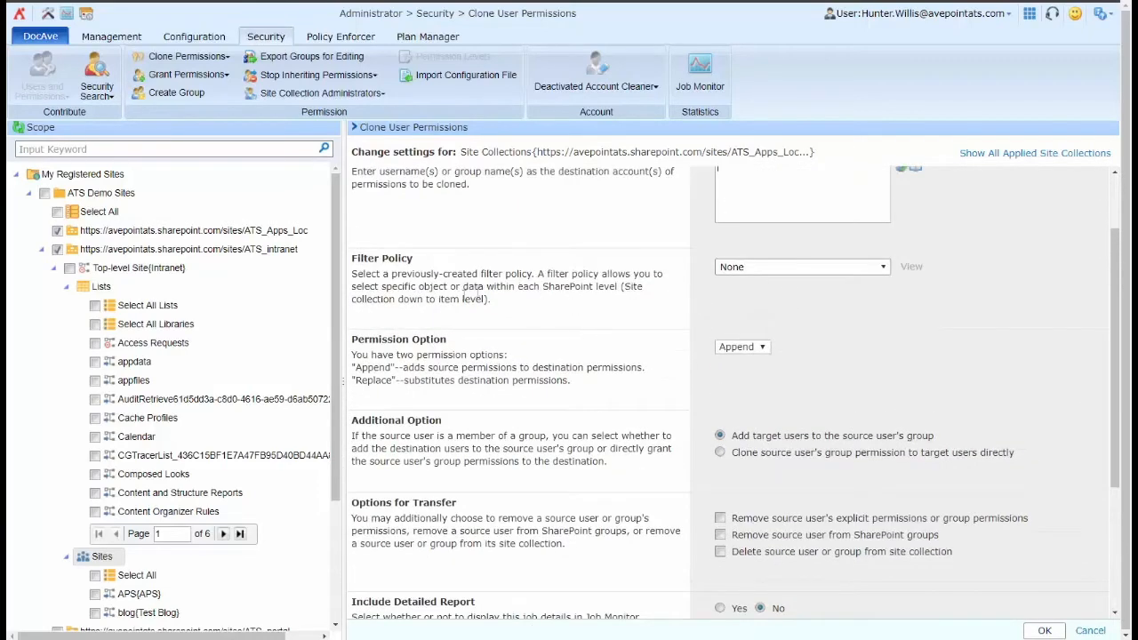
pyautogui.moveTo(411, 286); pyautogui.dragTo(576, 285)
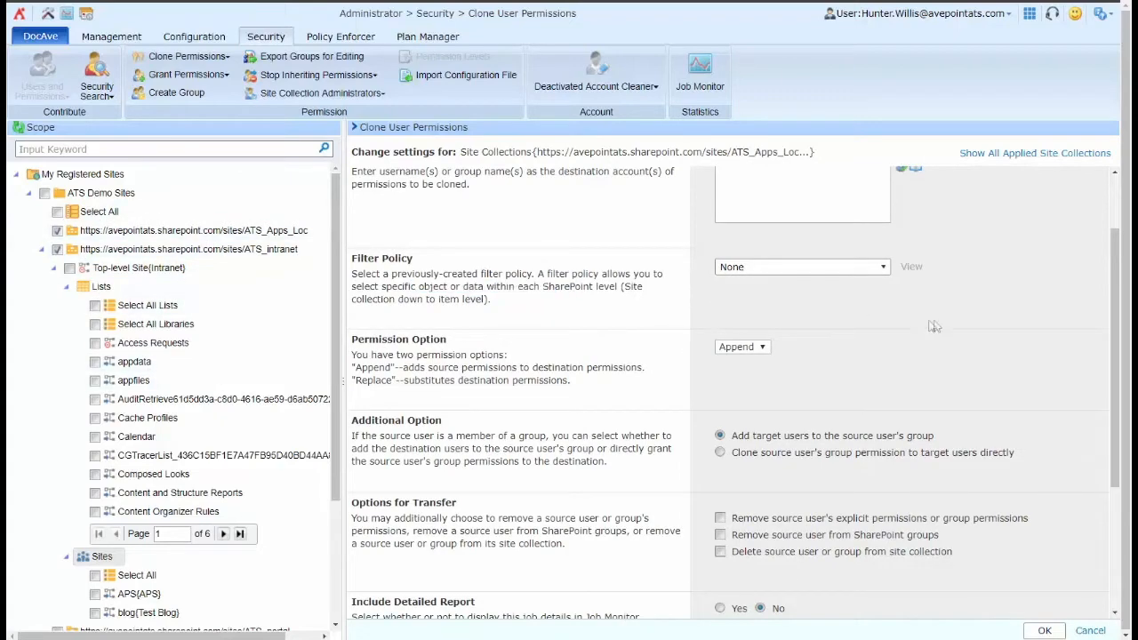
pyautogui.scroll(-3)
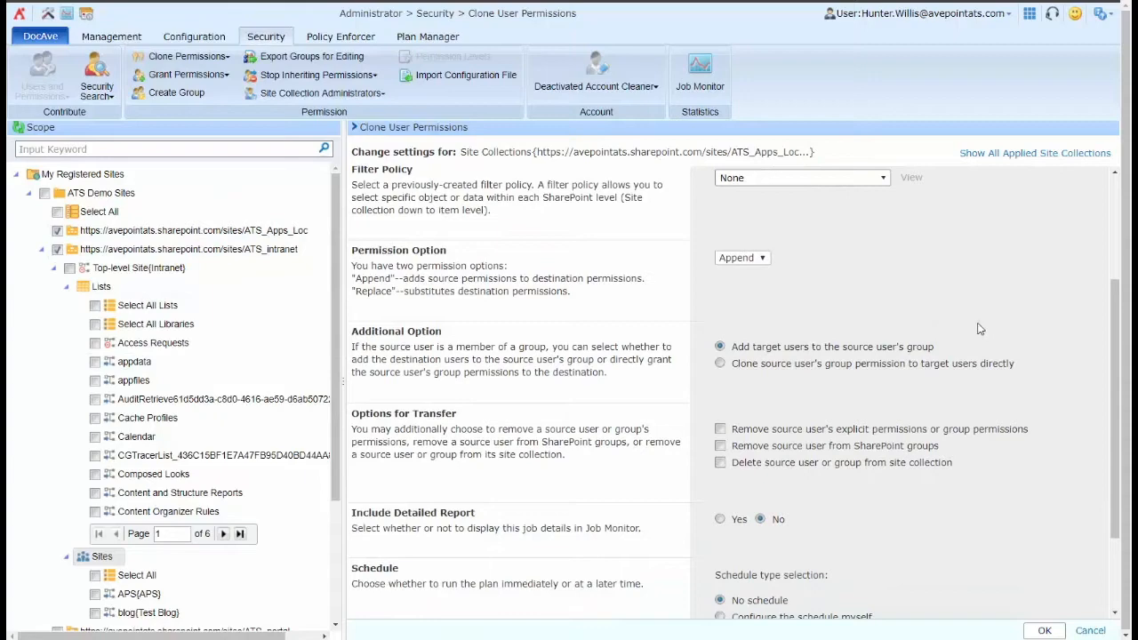
pyautogui.scroll(-3)
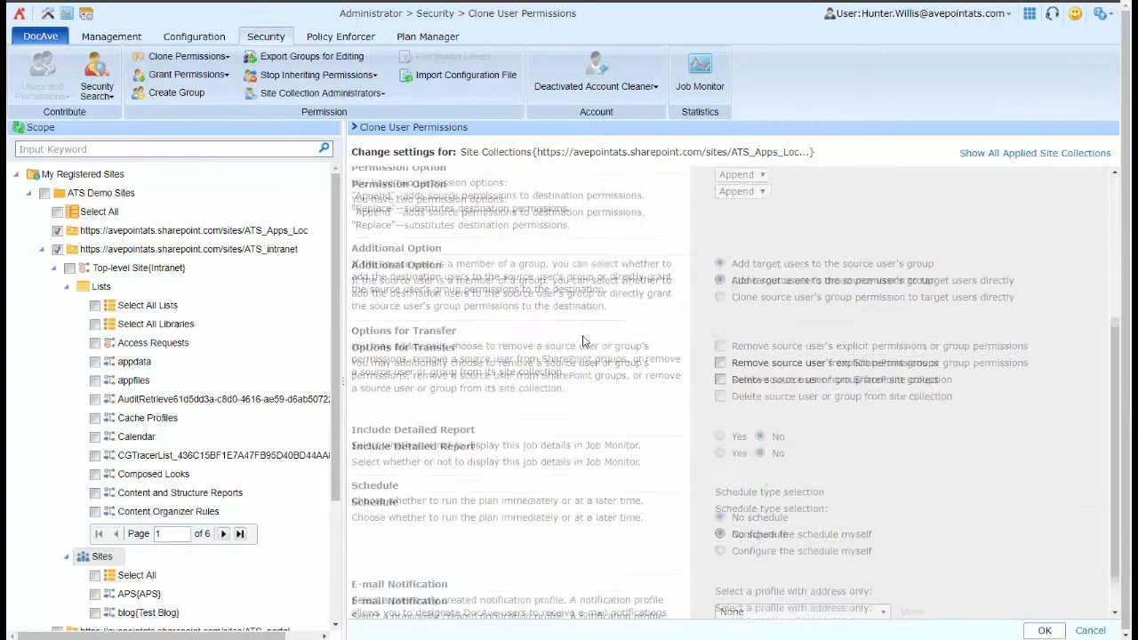
pyautogui.scroll(-3)
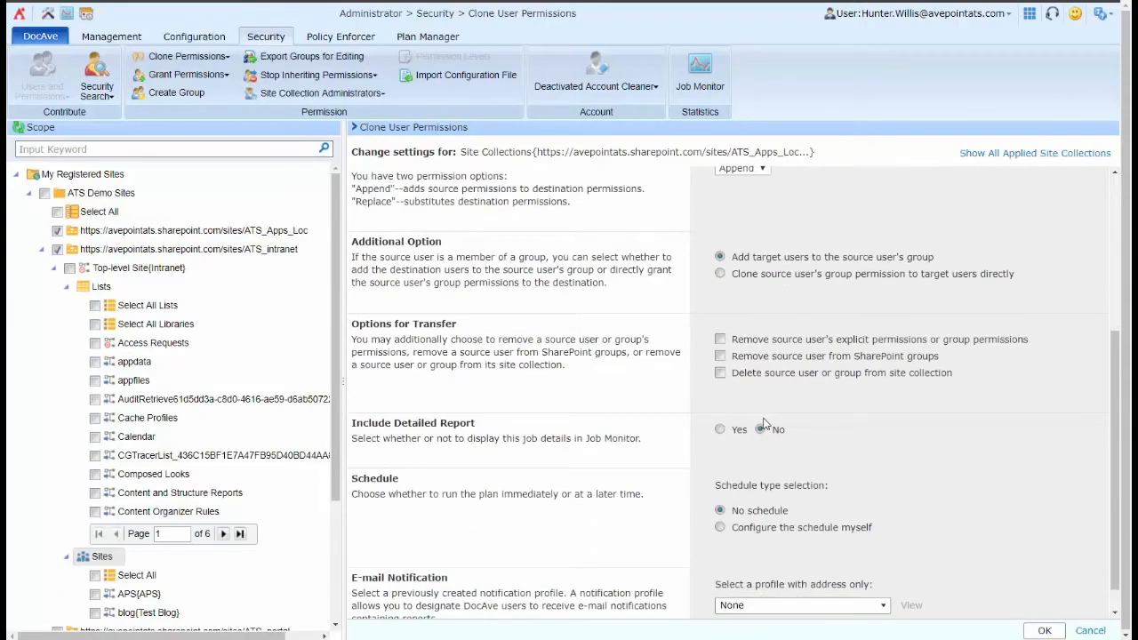
pyautogui.click(759, 428)
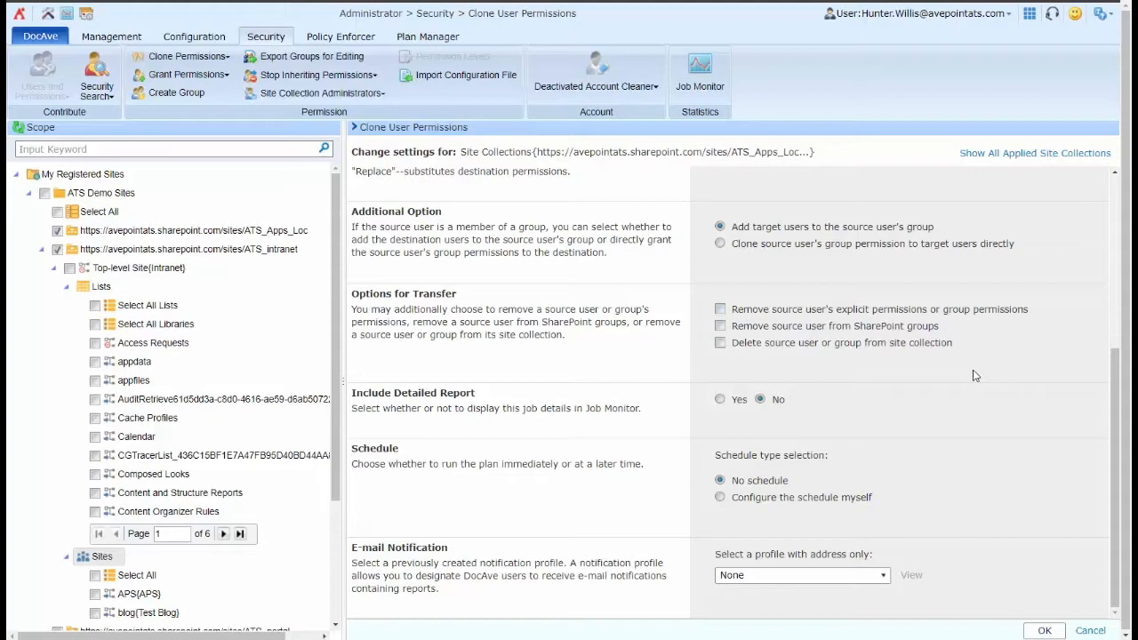
pyautogui.moveTo(920, 357)
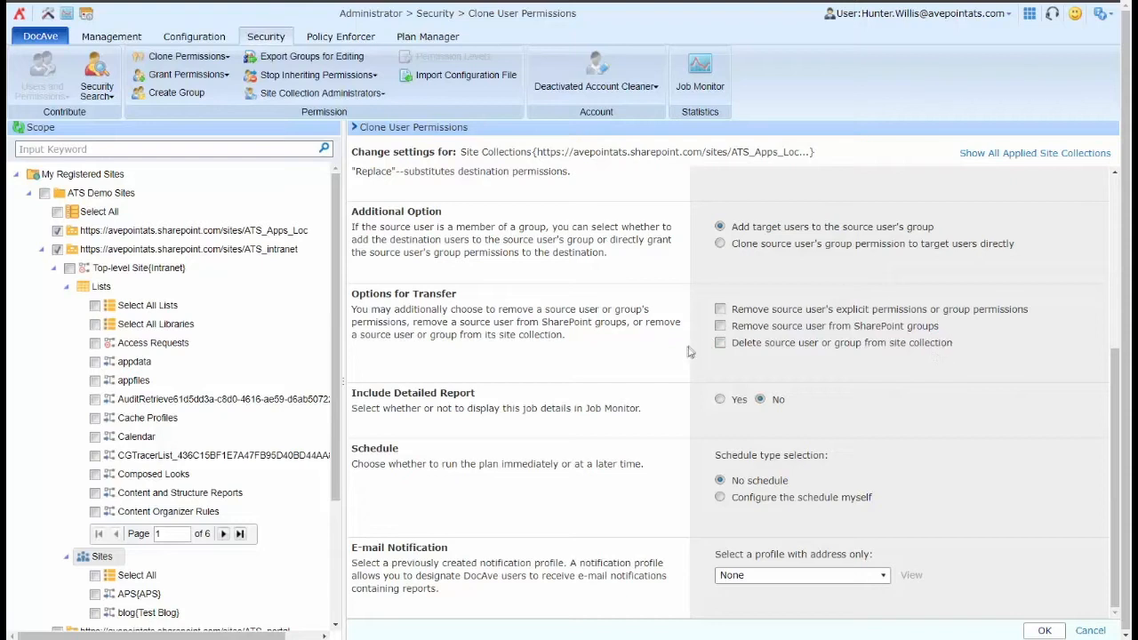
pyautogui.moveTo(701, 350)
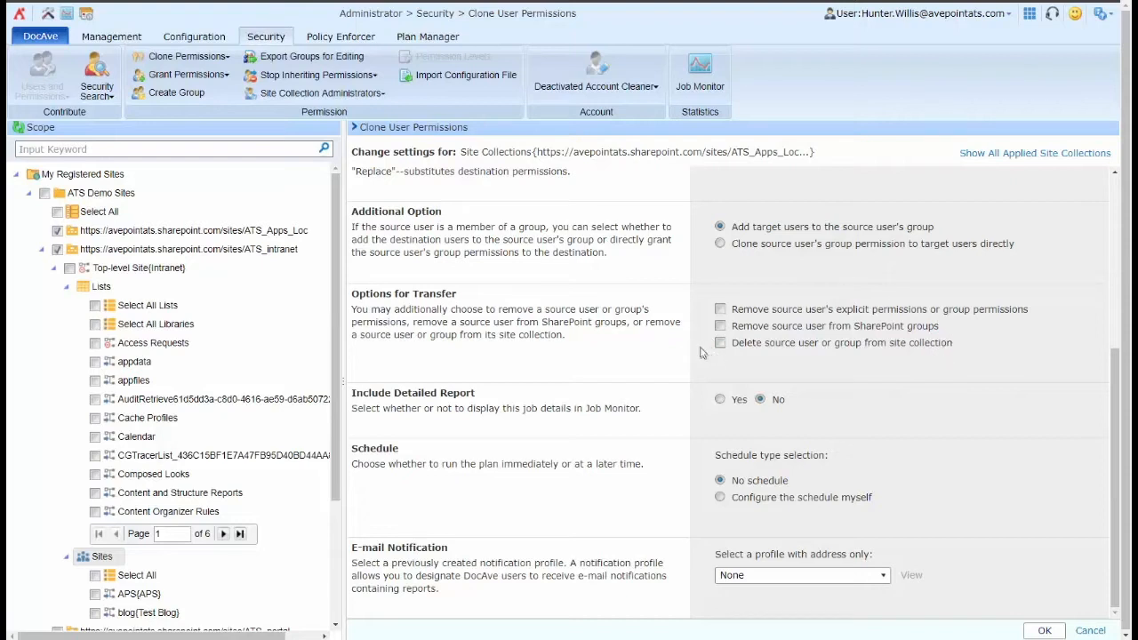
pyautogui.moveTo(688, 359)
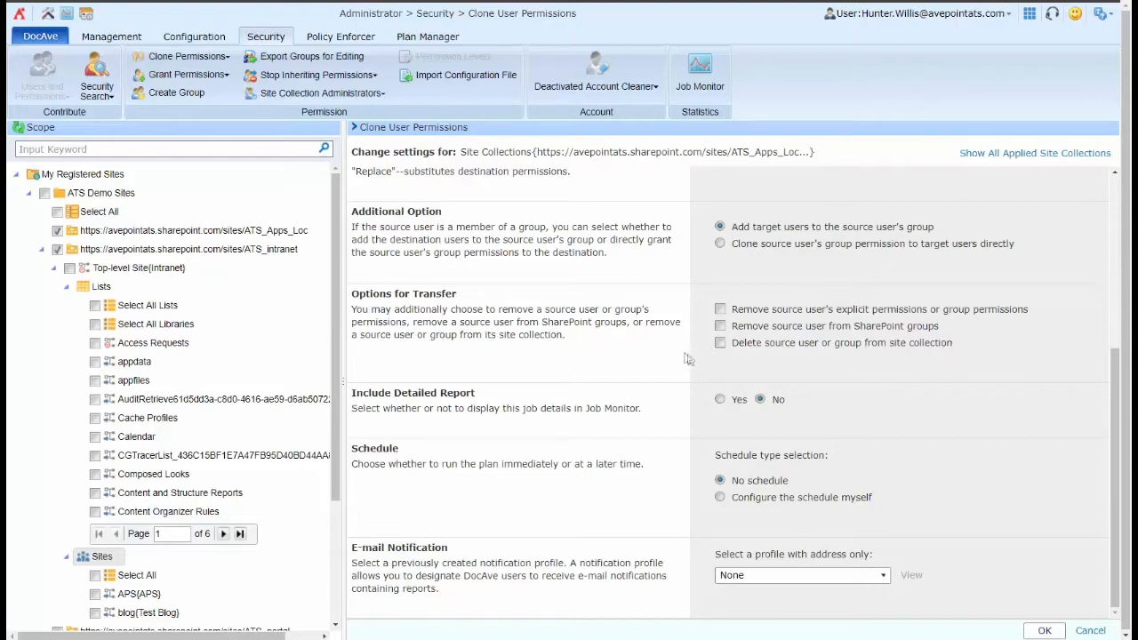
pyautogui.click(719, 343)
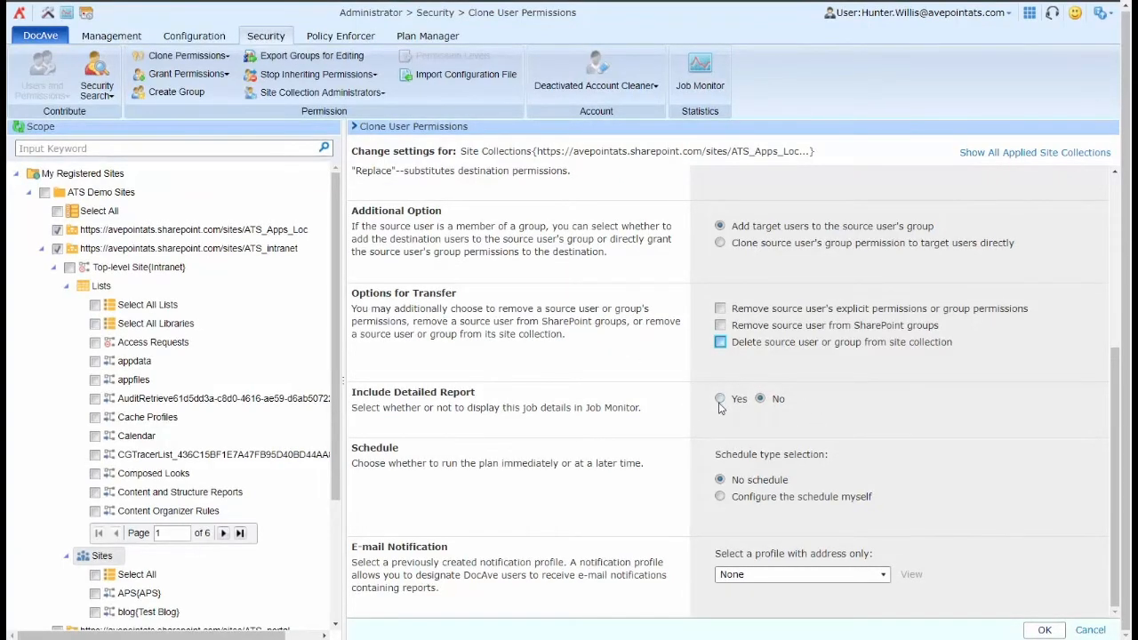
pyautogui.click(720, 398)
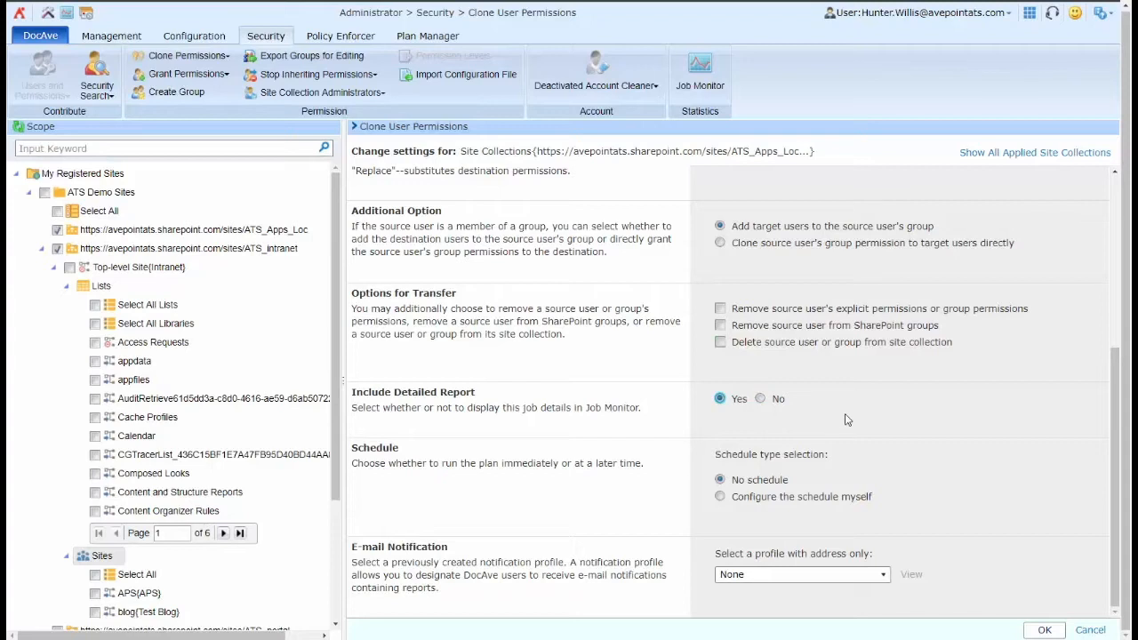
pyautogui.moveTo(760, 405)
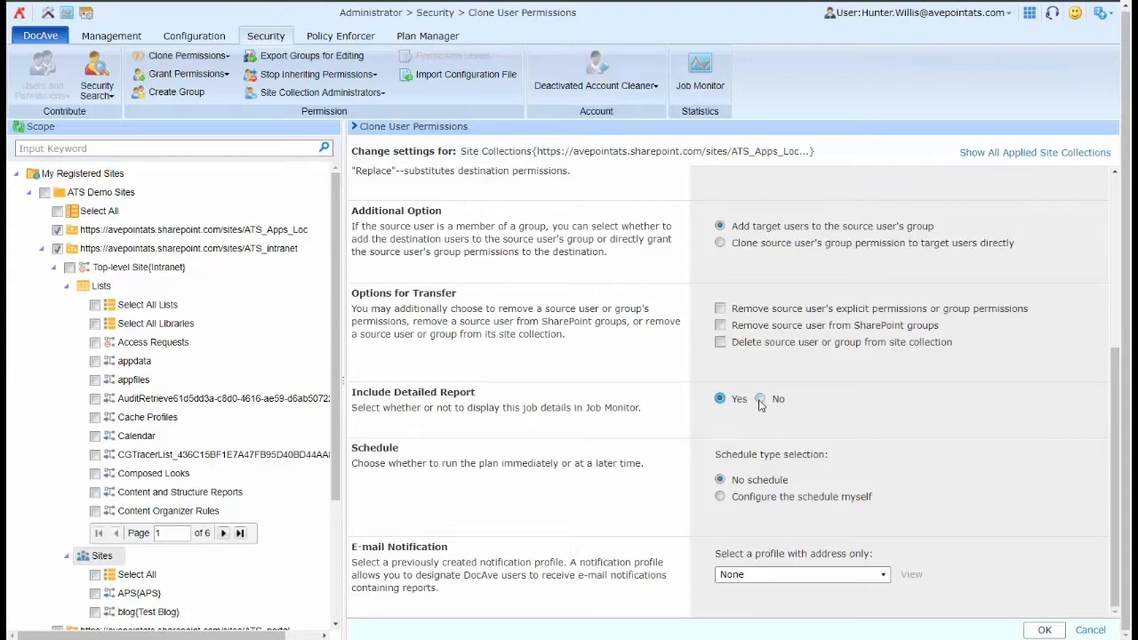
pyautogui.click(760, 398)
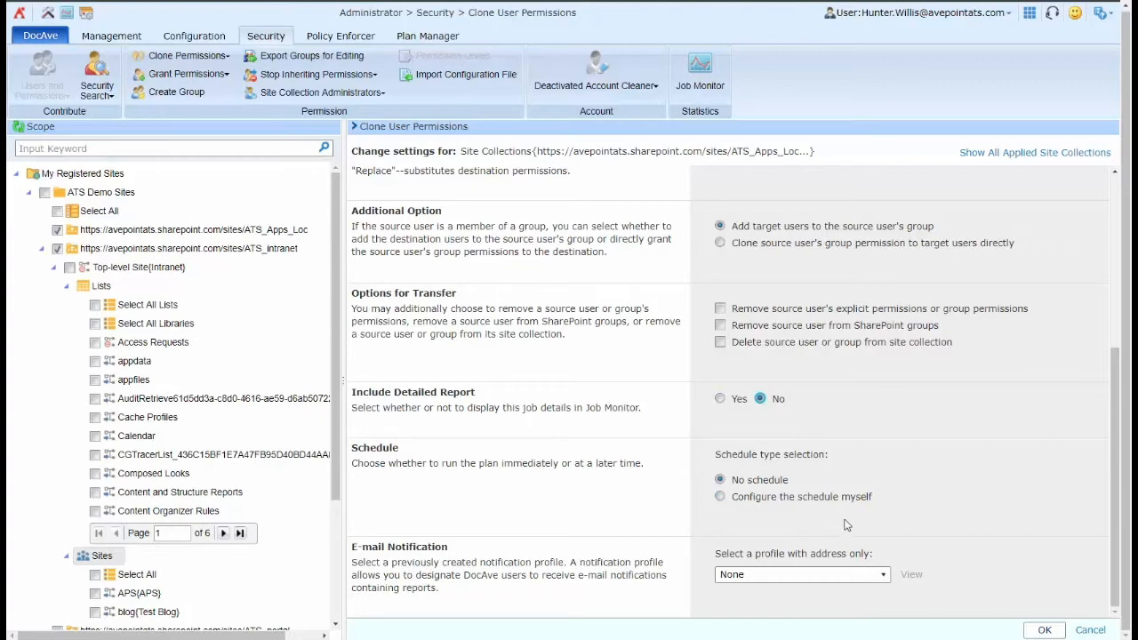
pyautogui.moveTo(1011, 499)
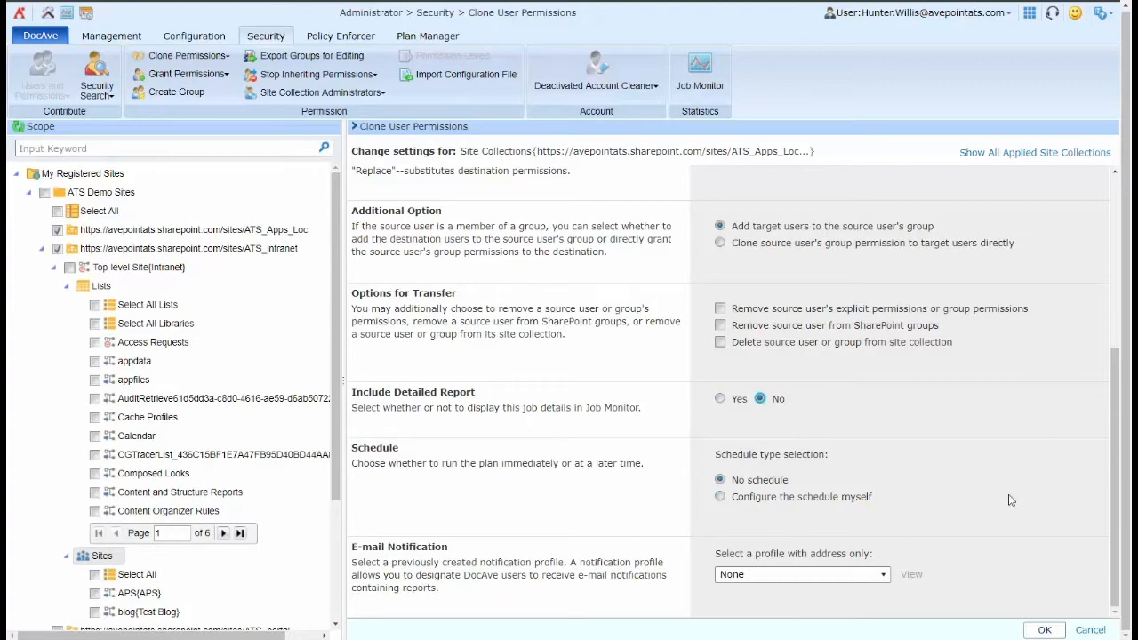
pyautogui.moveTo(969, 475)
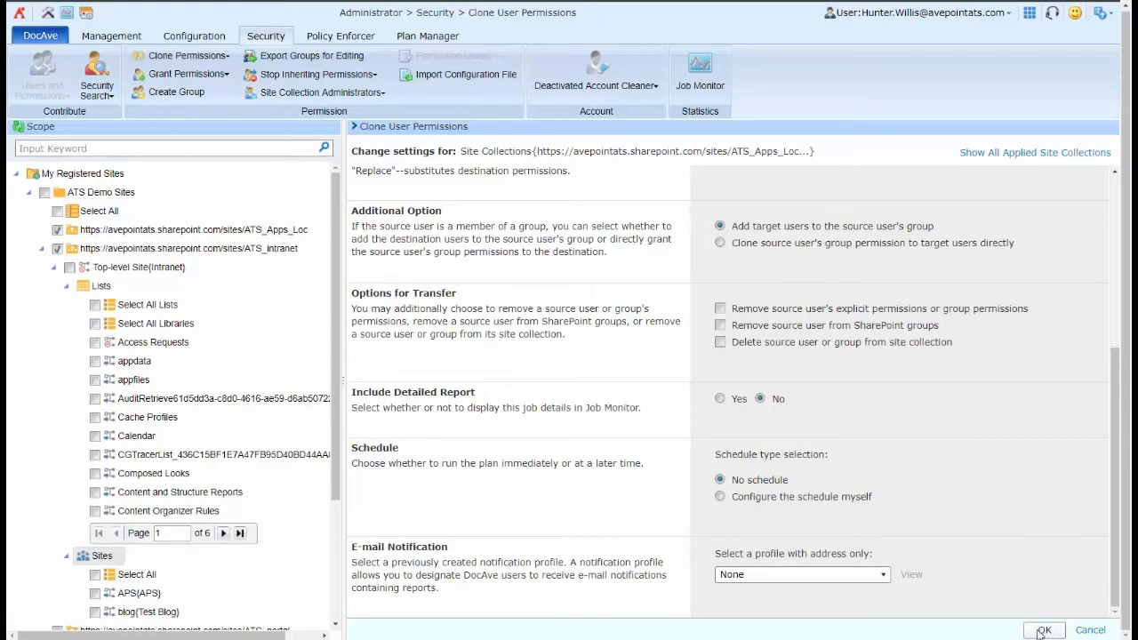
pyautogui.moveTo(818, 540)
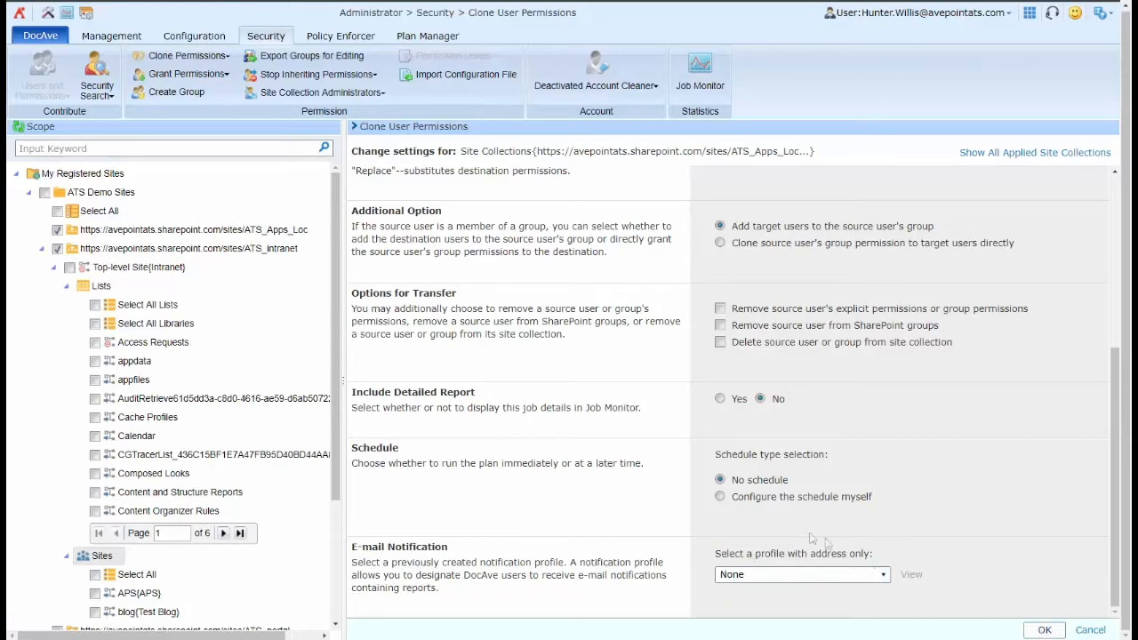
pyautogui.moveTo(783, 498)
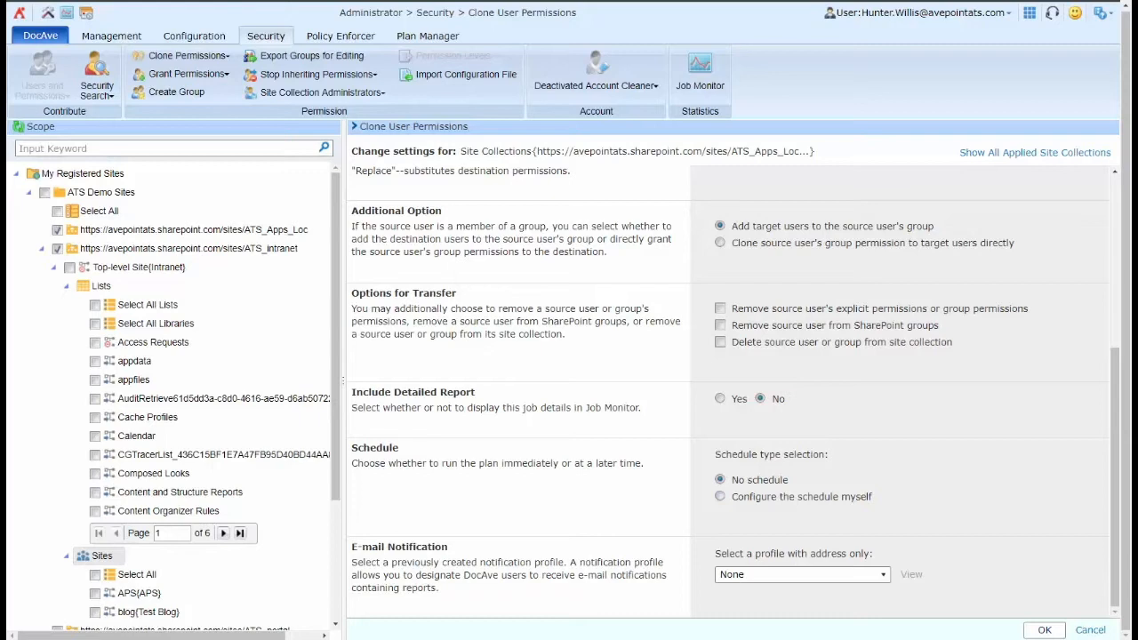
# Choose Grant Temporary Permissions from the Grant Permissions dropdown.
pyautogui.click(187, 74)
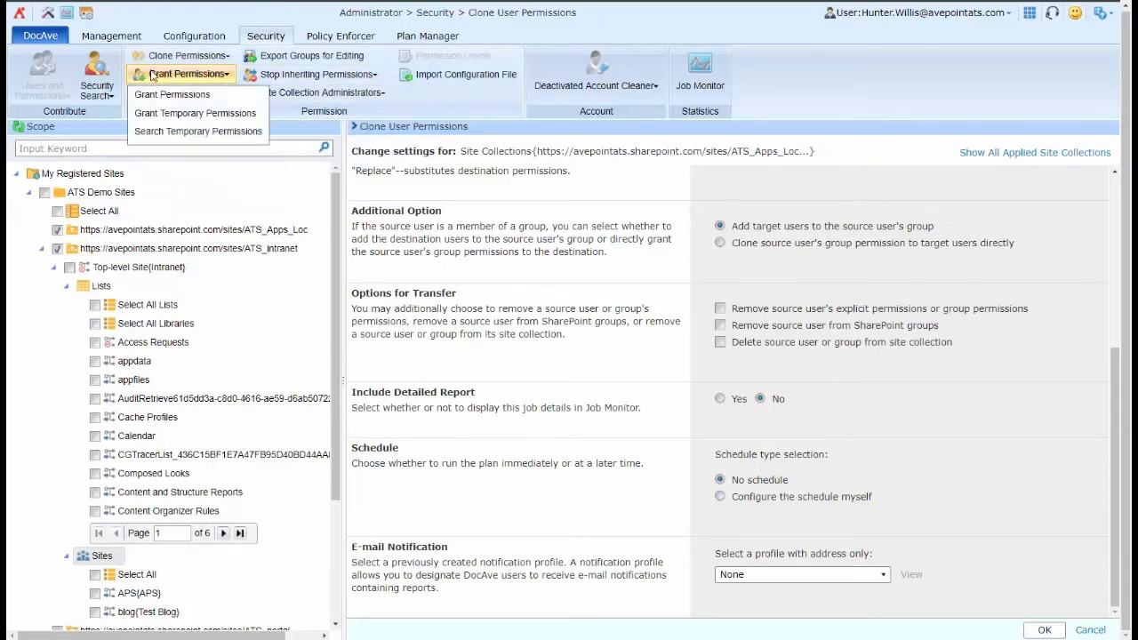
pyautogui.moveTo(171, 94)
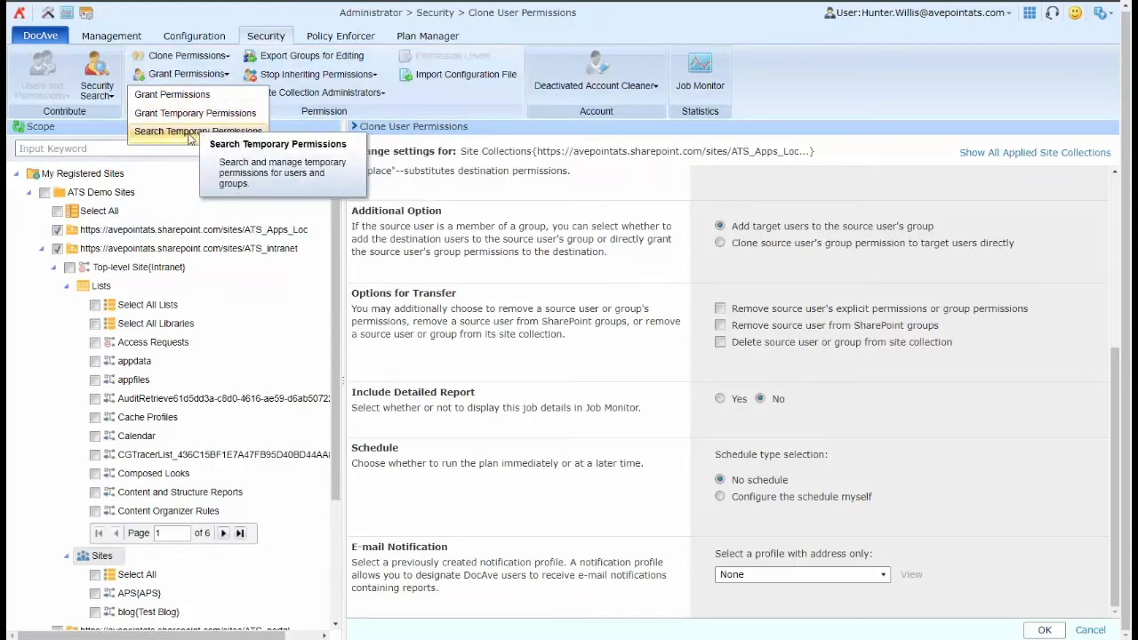
pyautogui.moveTo(187, 139)
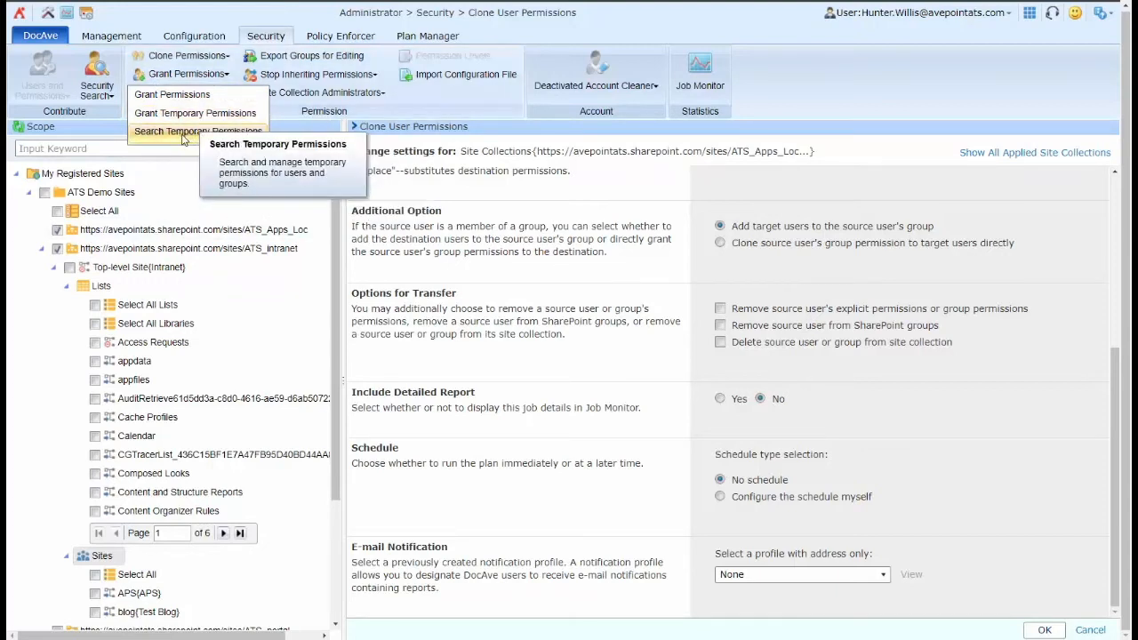
pyautogui.moveTo(196, 113)
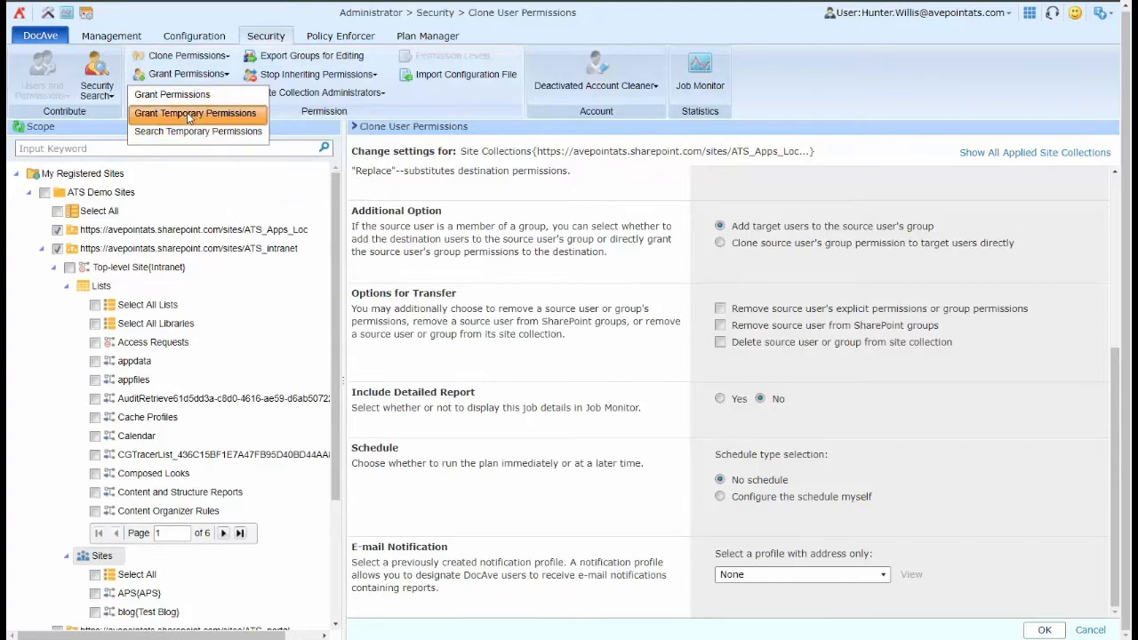
pyautogui.click(195, 113)
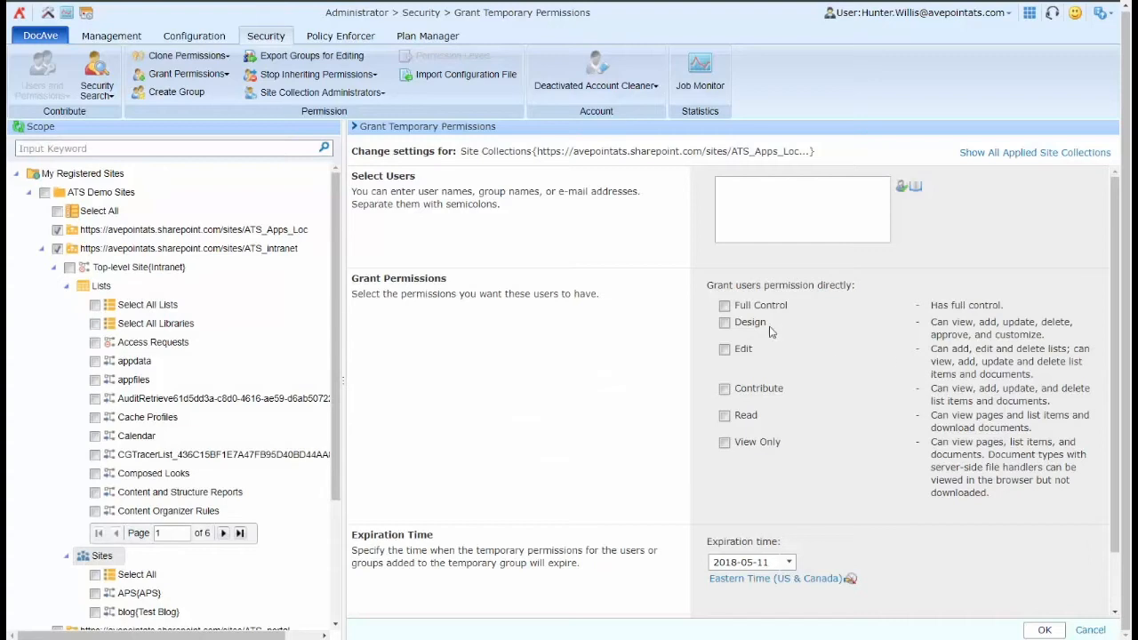
pyautogui.moveTo(592, 353)
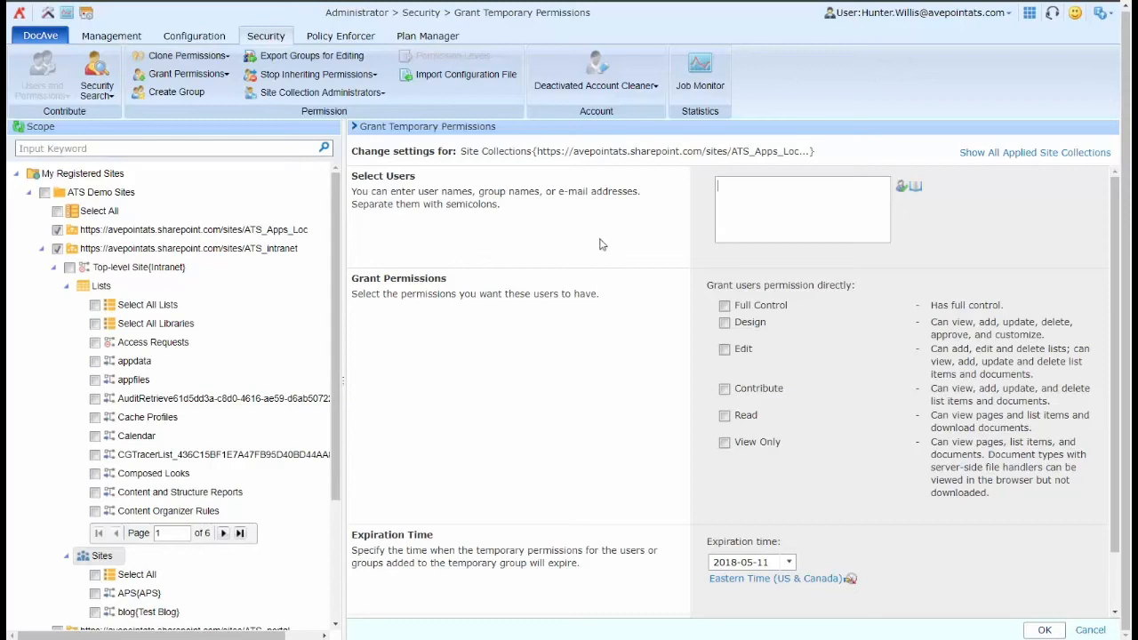
# Keep the expiration date at 2018-05-11 with Send E-Mail left checked.
pyautogui.scroll(-3)
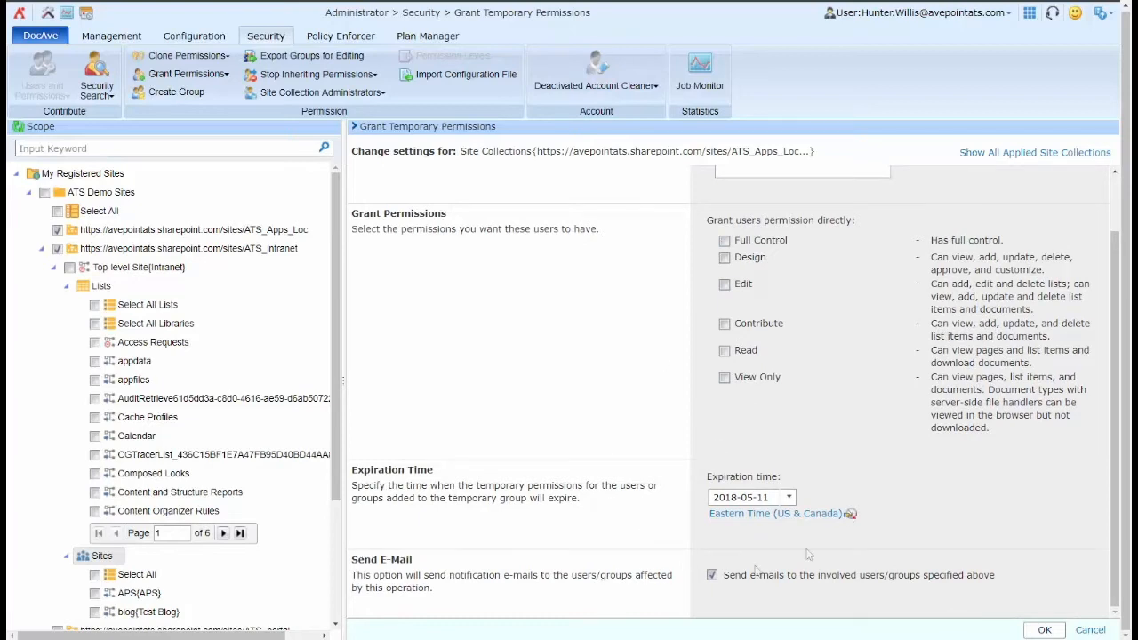
pyautogui.moveTo(989, 602)
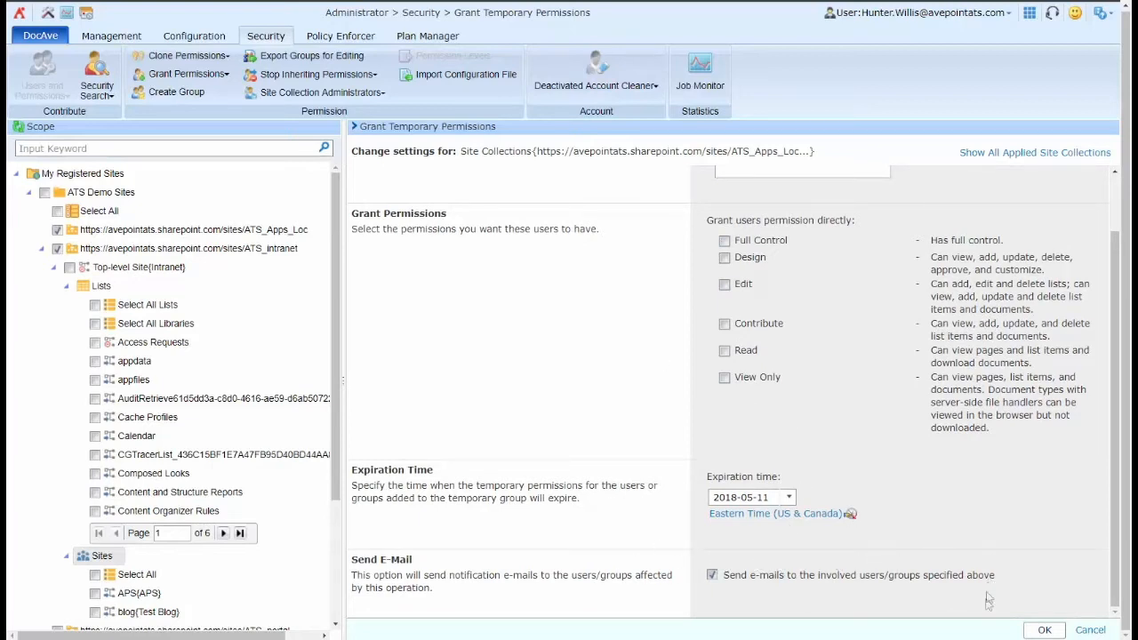
pyautogui.moveTo(656, 613)
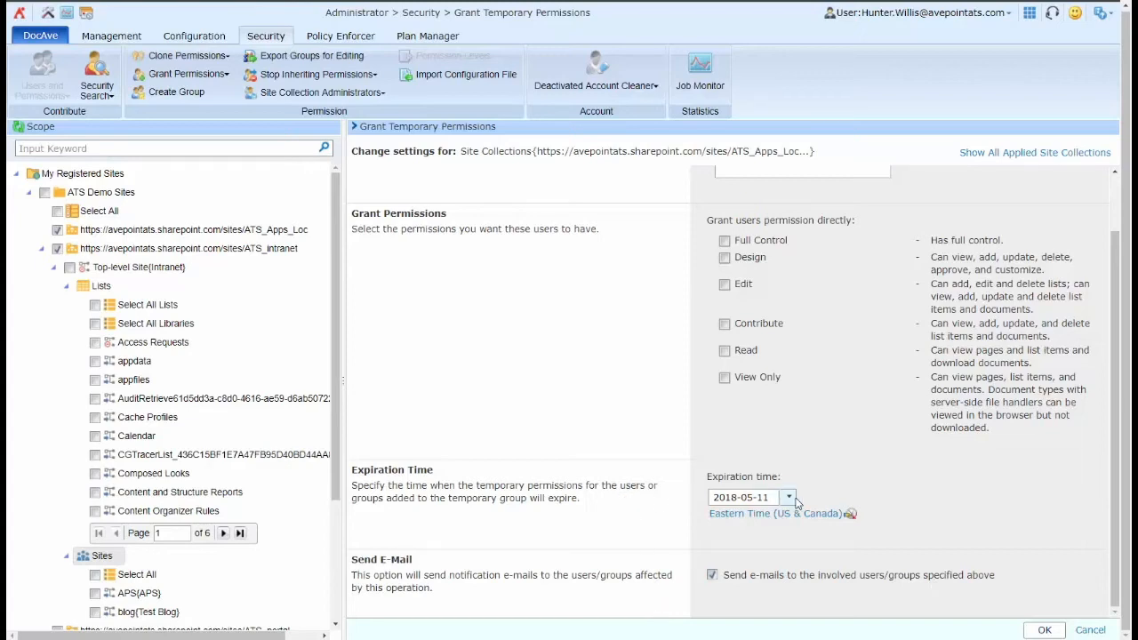
pyautogui.click(787, 497)
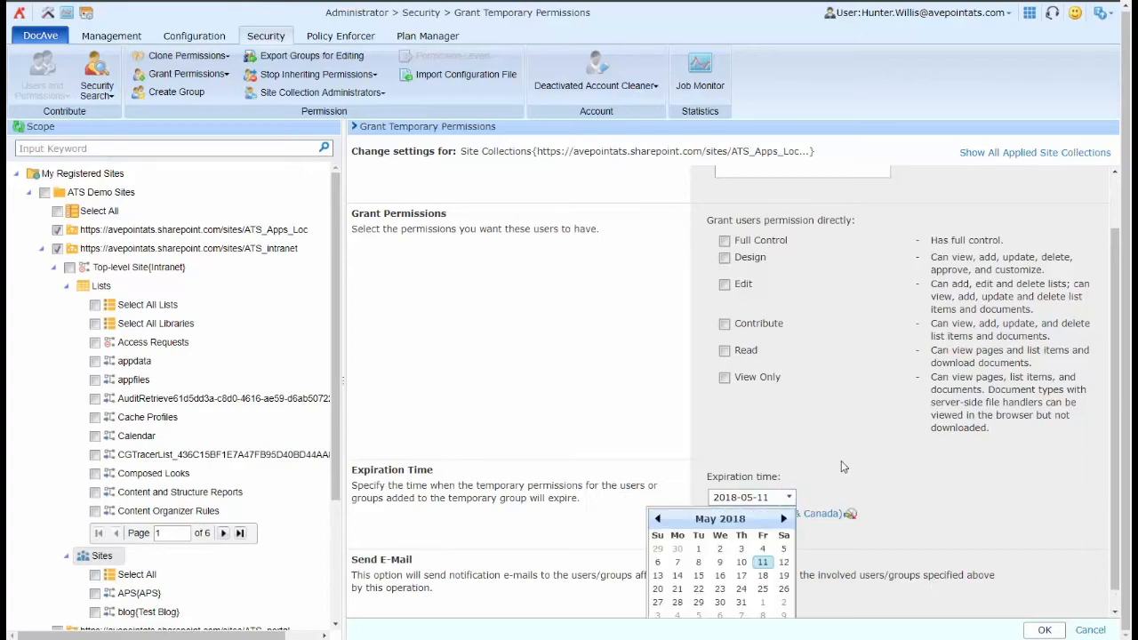
pyautogui.click(763, 562)
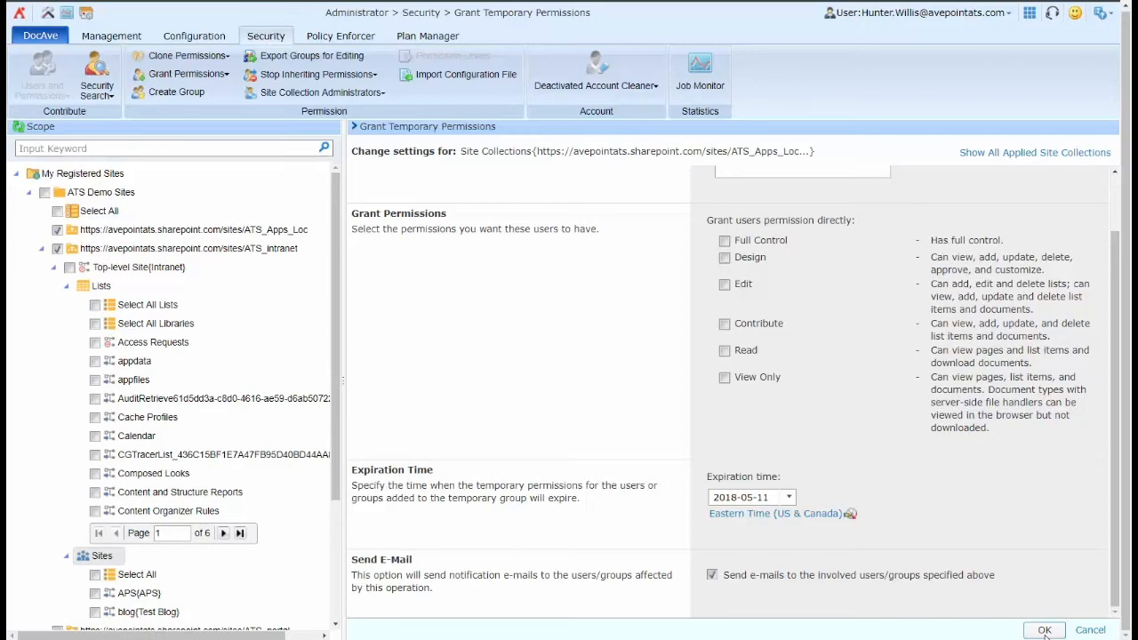
pyautogui.moveTo(587, 355)
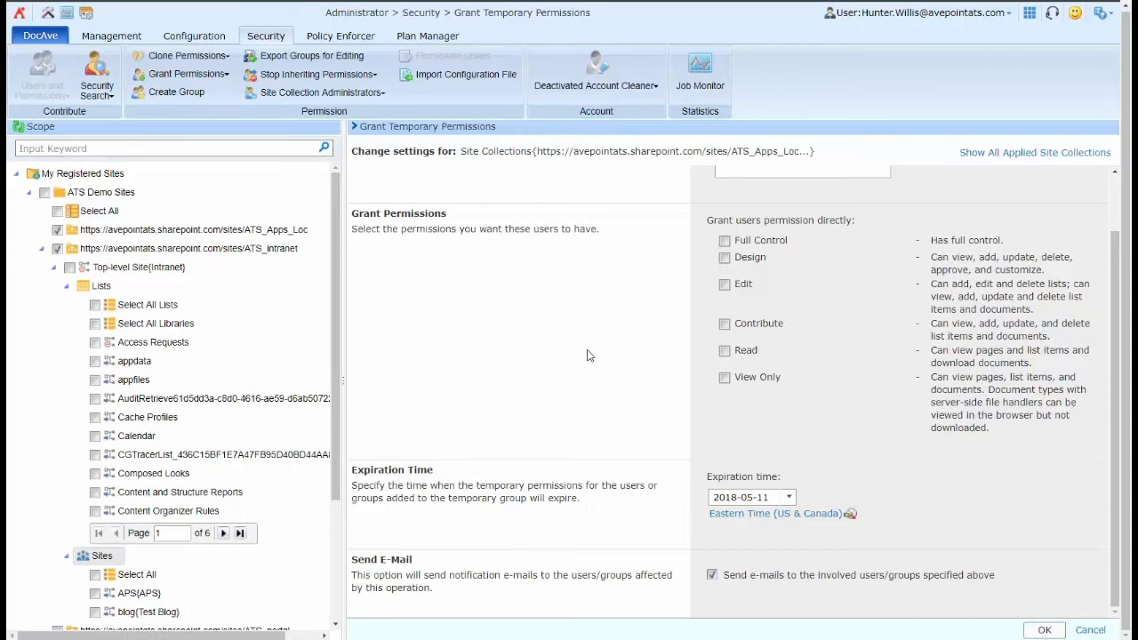
pyautogui.moveTo(160, 116)
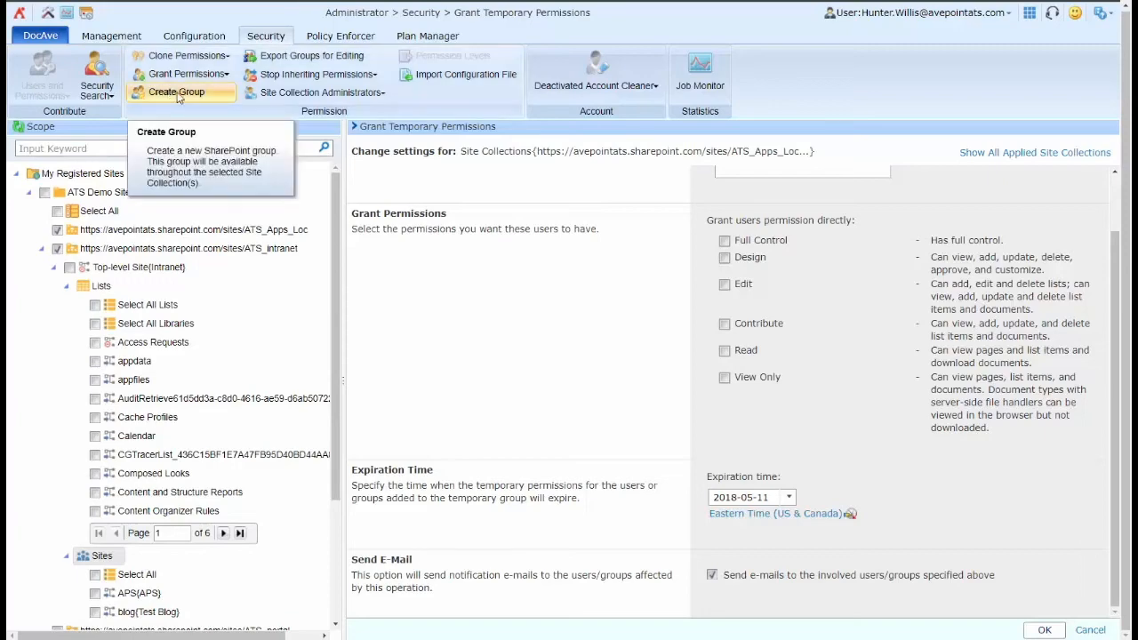
pyautogui.moveTo(700, 75)
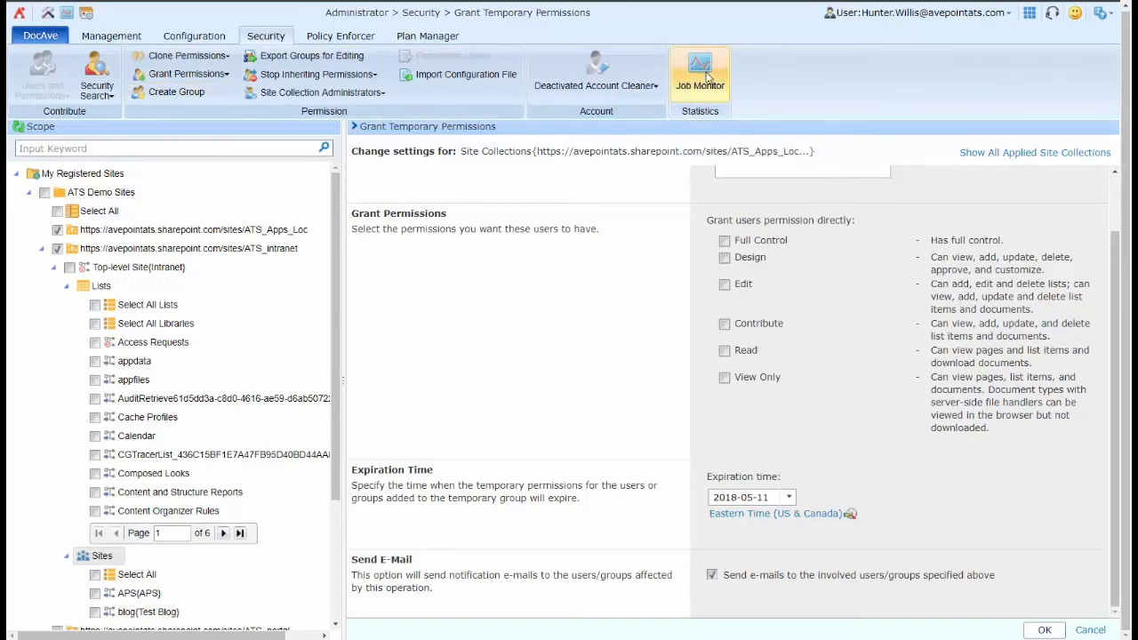
# In Job Monitor, tick the finished Security Search job and show its Search Result options.
pyautogui.click(700, 75)
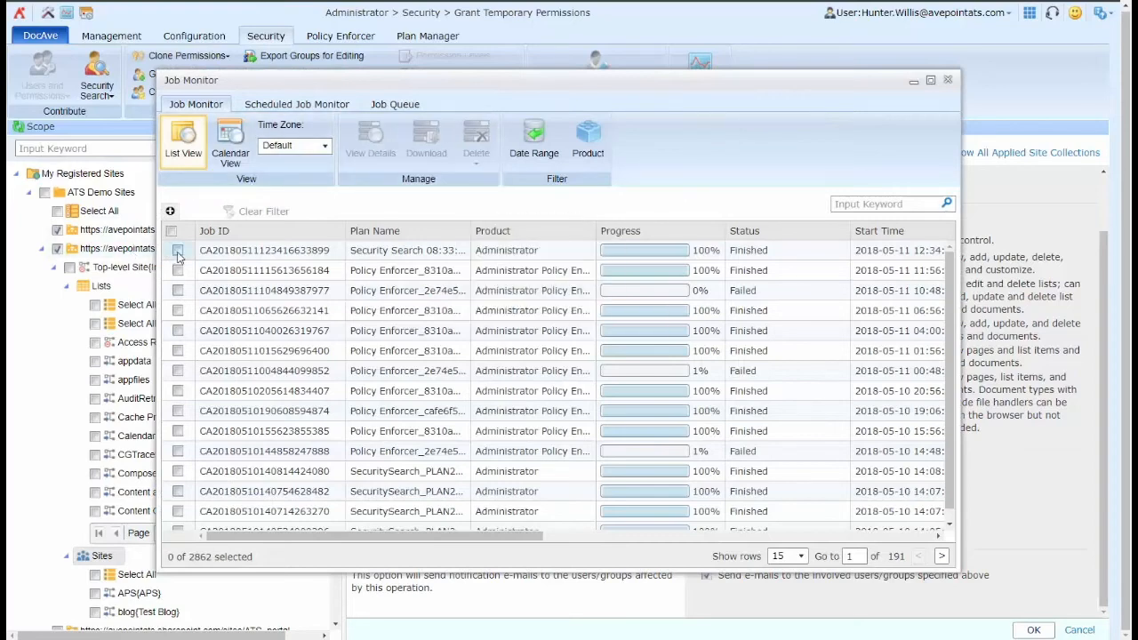
pyautogui.click(178, 250)
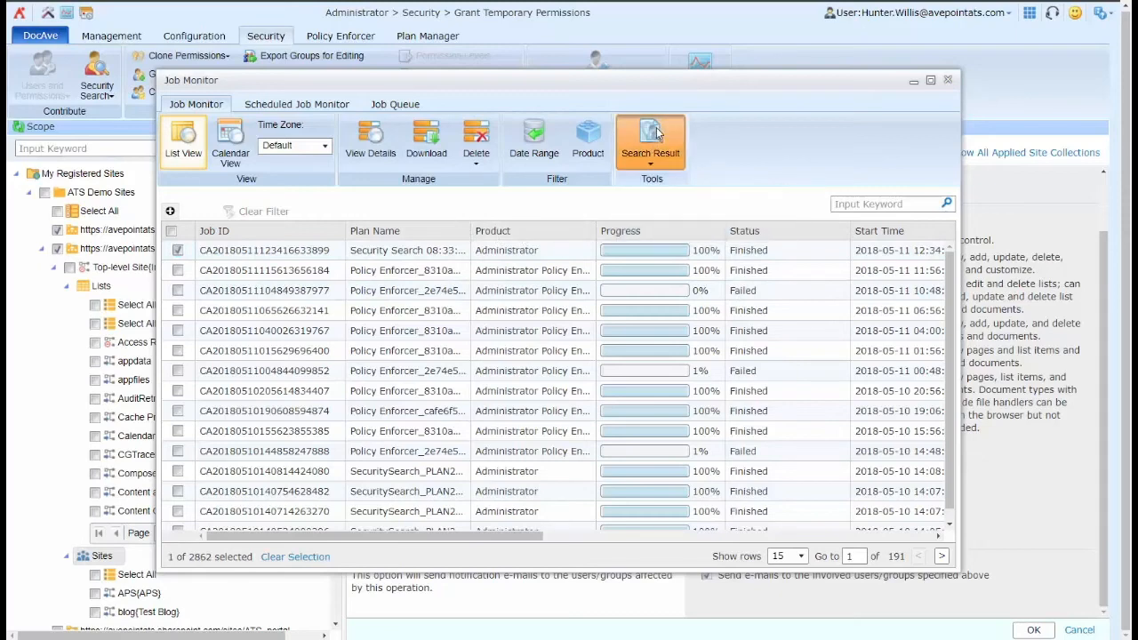
pyautogui.click(650, 140)
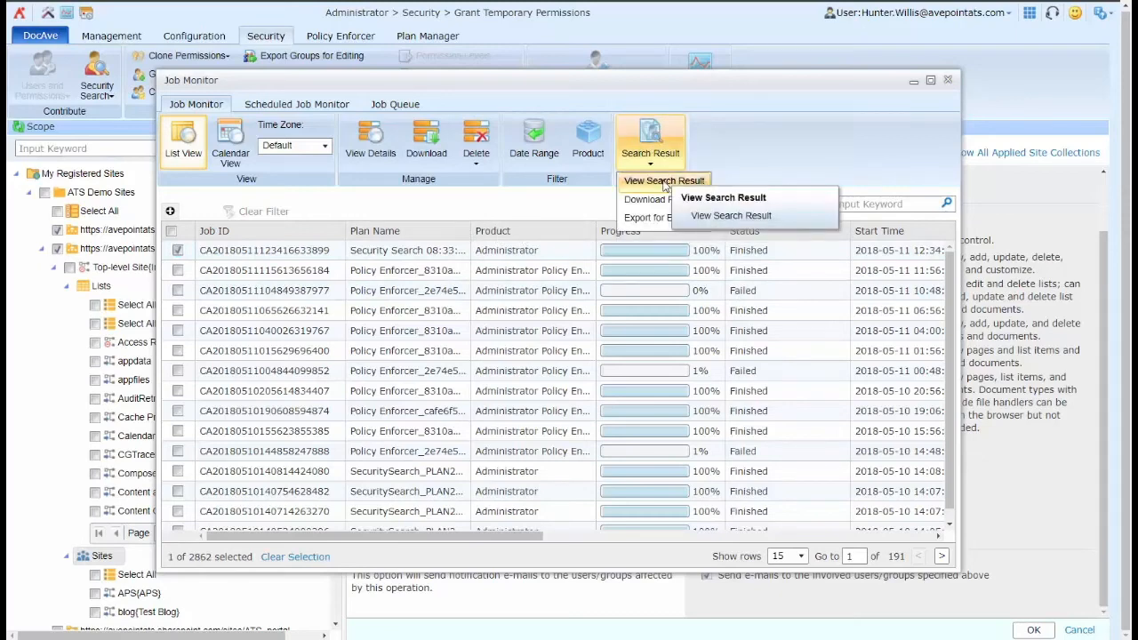
# View the 21 search results, try a user row, then select the apps site SharePoint group.
pyautogui.click(731, 215)
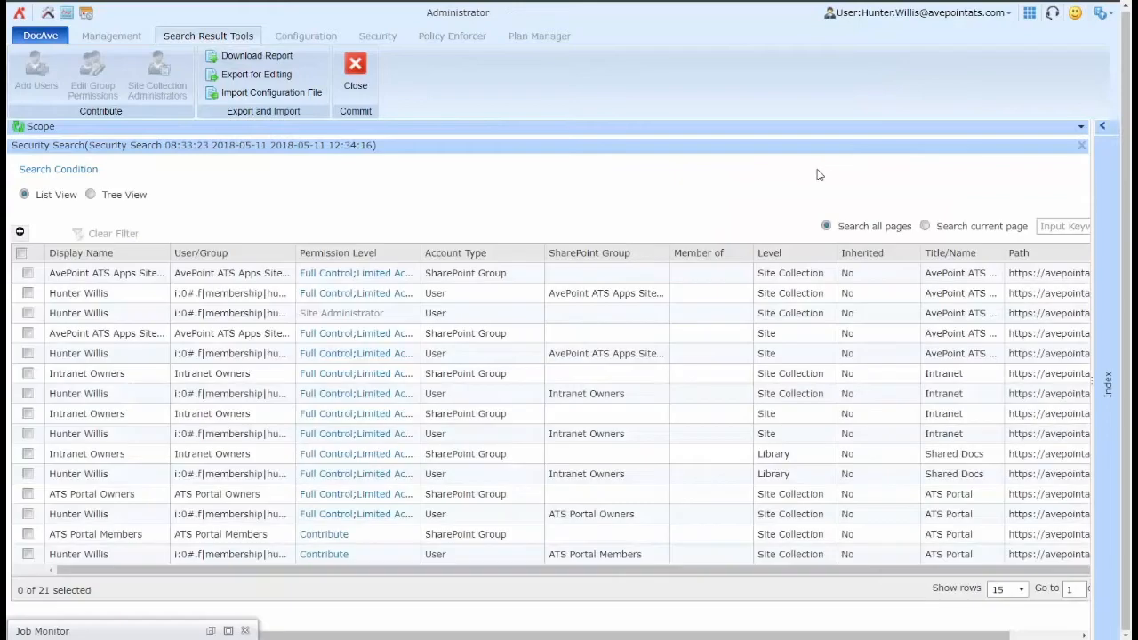
pyautogui.moveTo(729, 200)
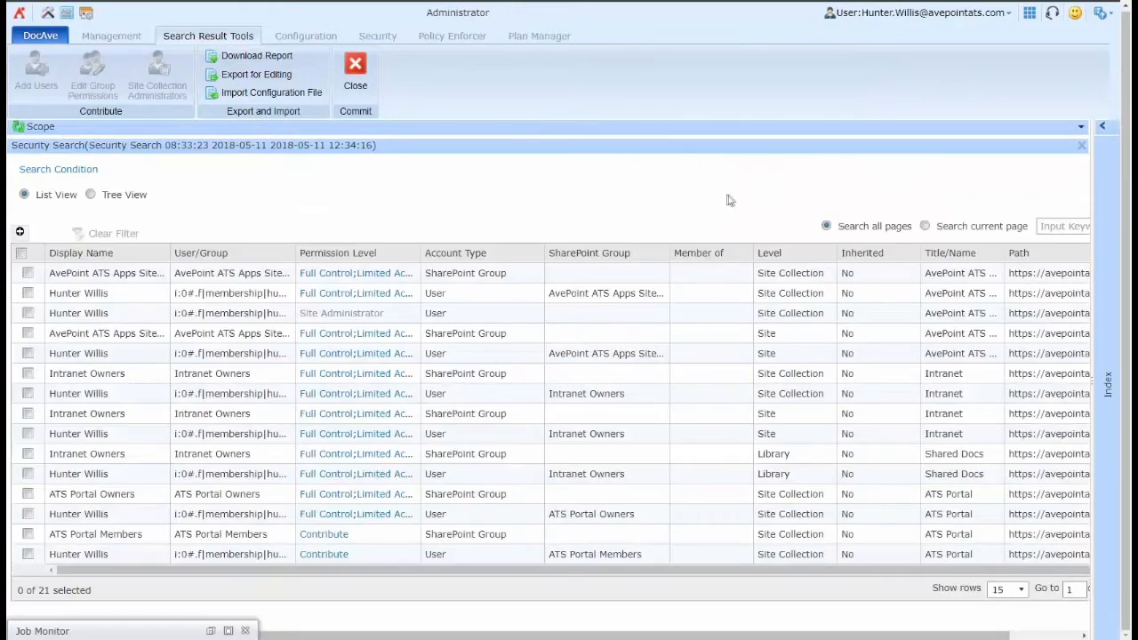
pyautogui.moveTo(518, 191)
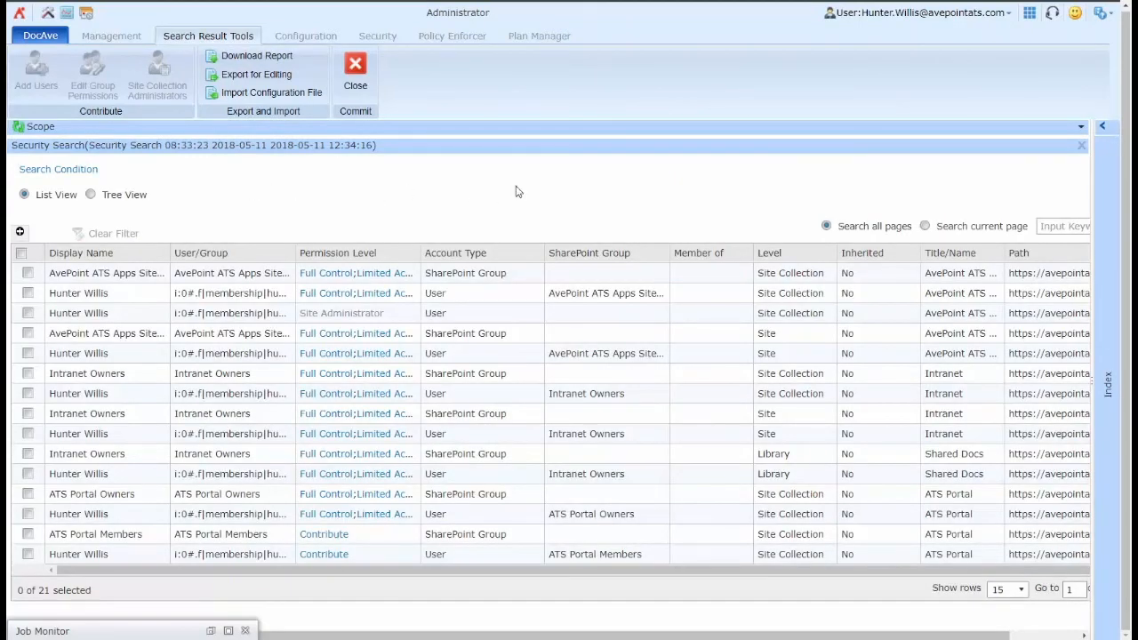
pyautogui.moveTo(631, 180)
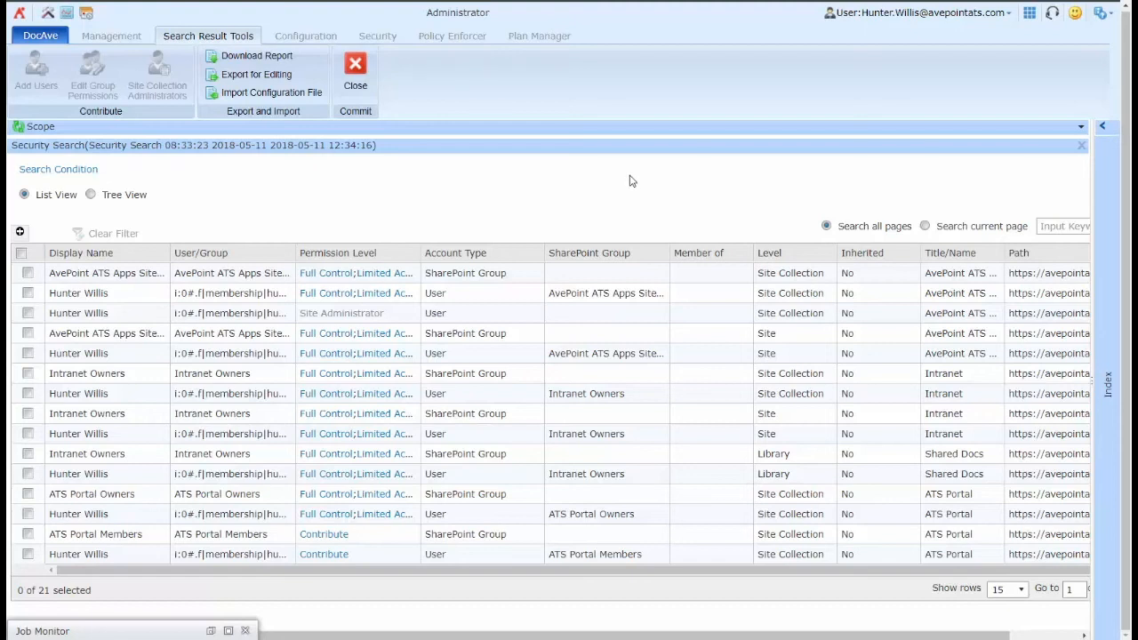
pyautogui.moveTo(151, 153)
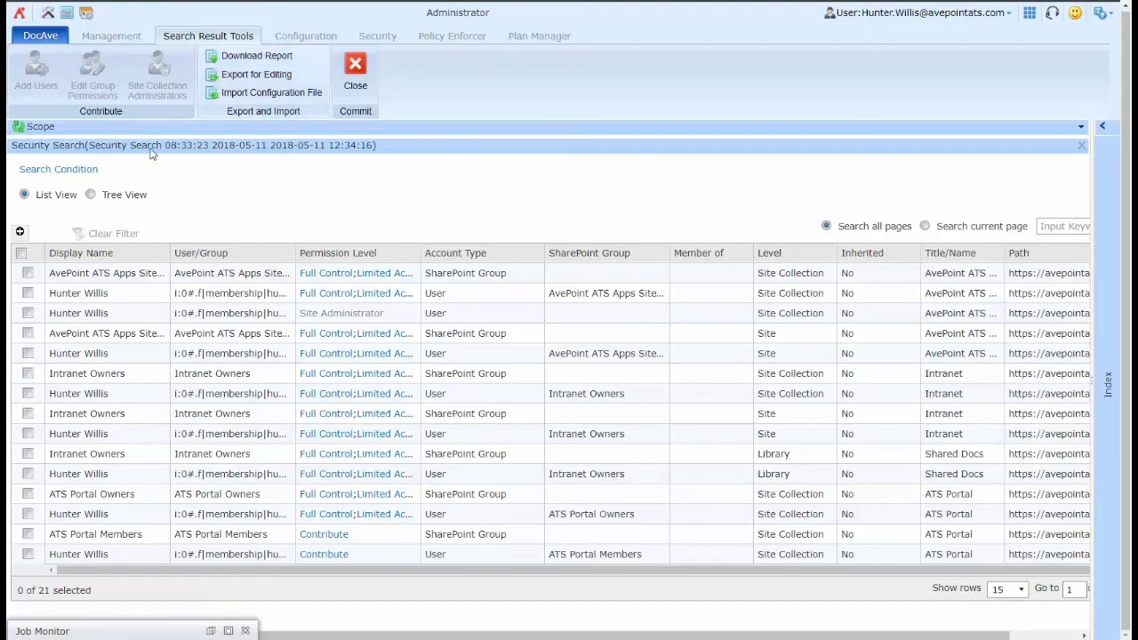
pyautogui.click(27, 294)
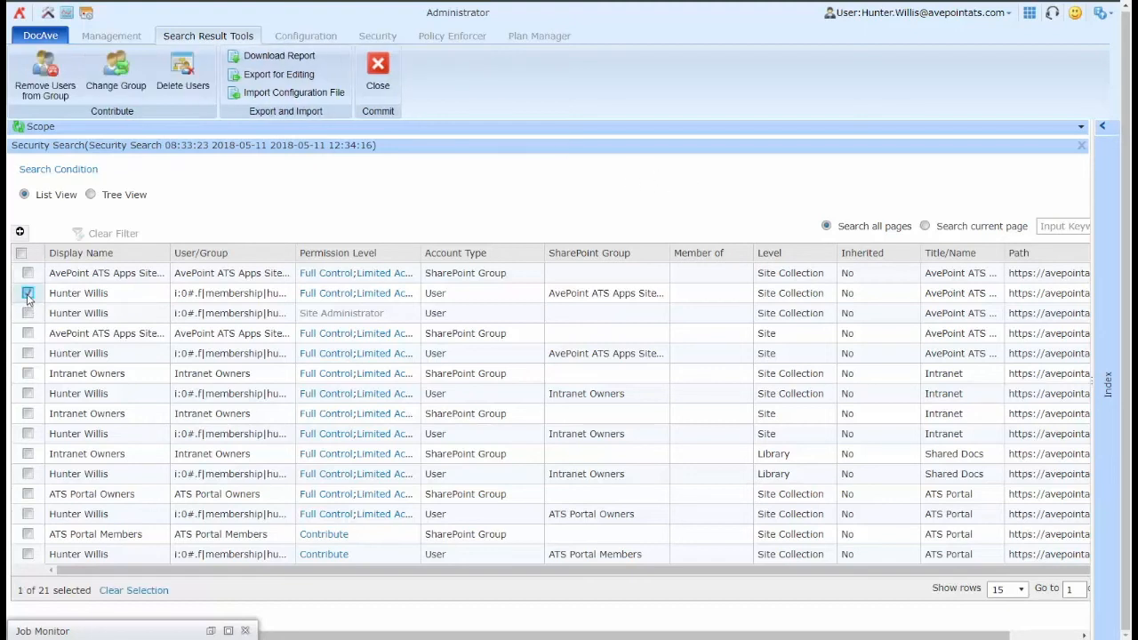
pyautogui.click(115, 74)
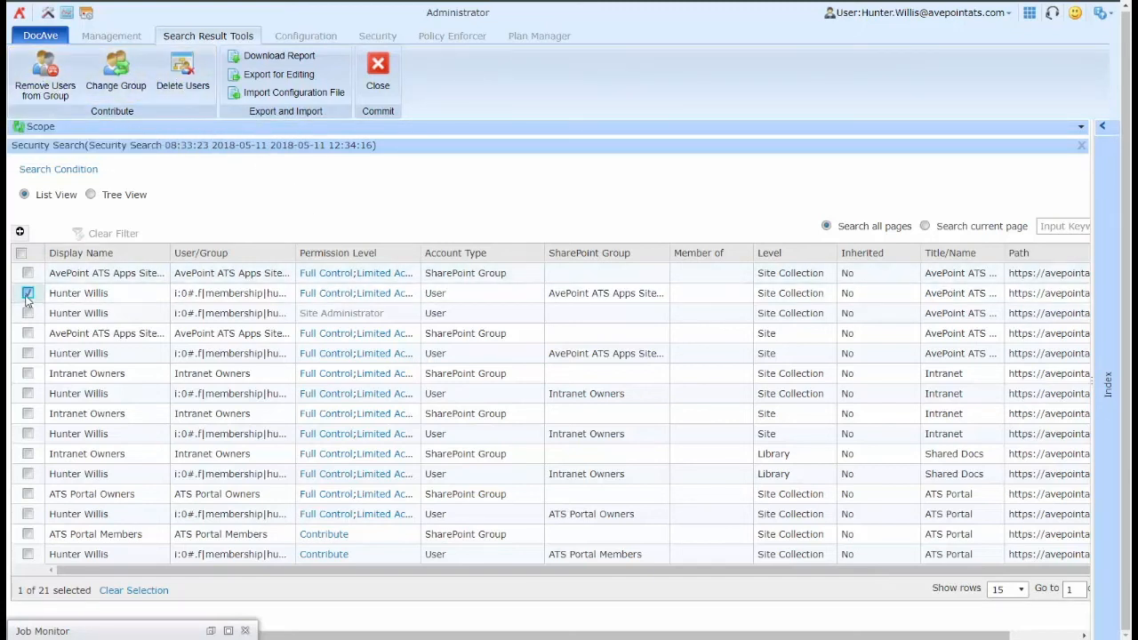
pyautogui.click(28, 293)
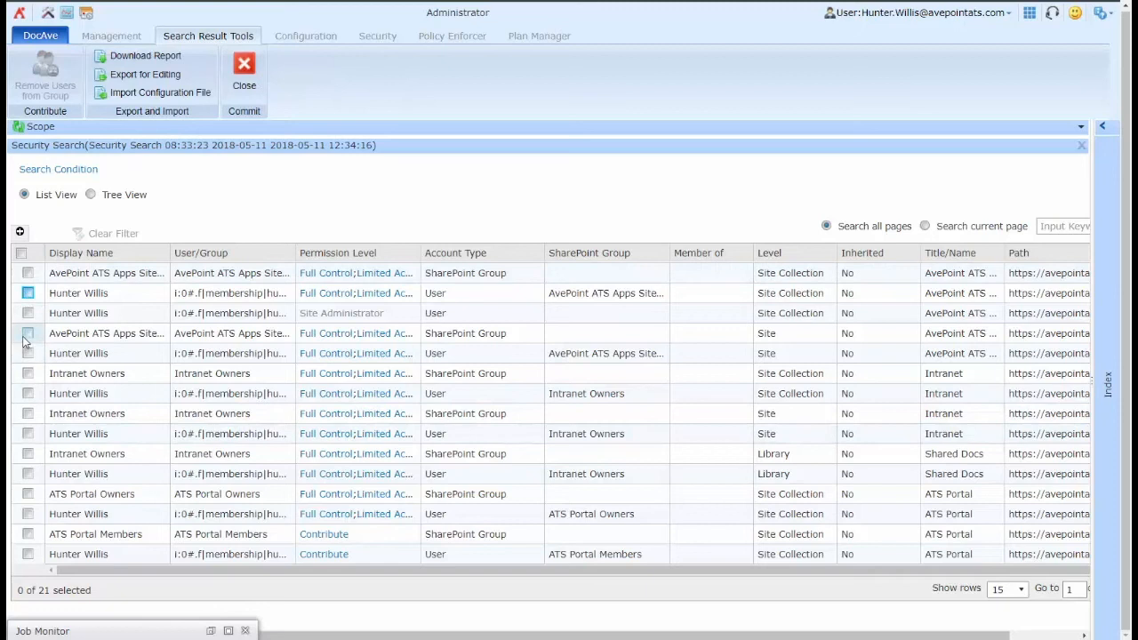
pyautogui.click(28, 334)
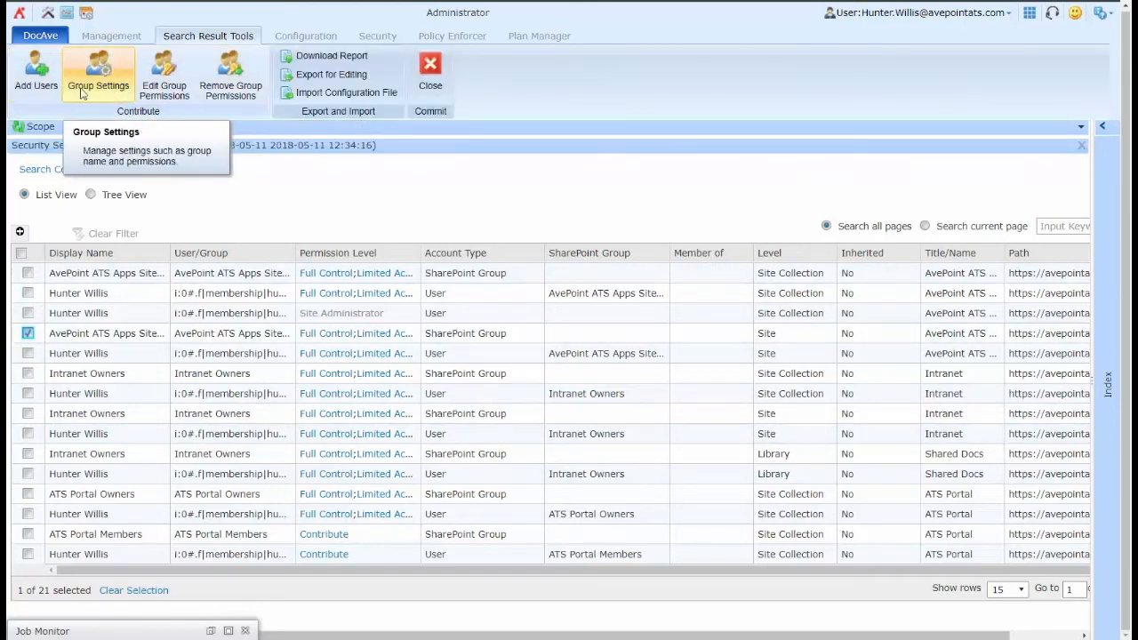
pyautogui.moveTo(369, 222)
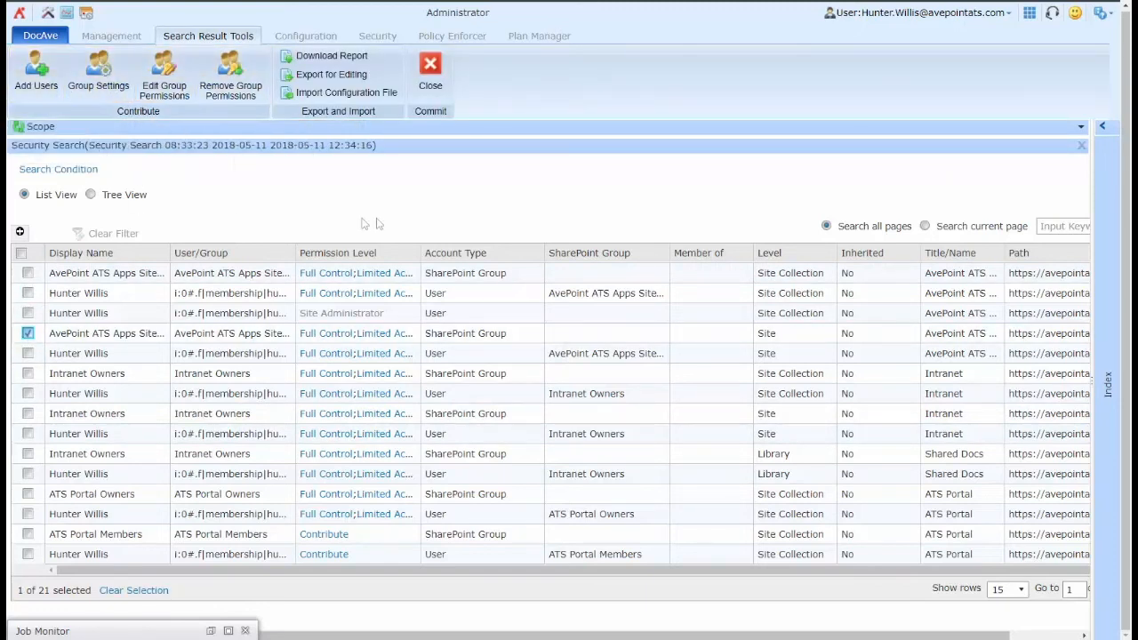